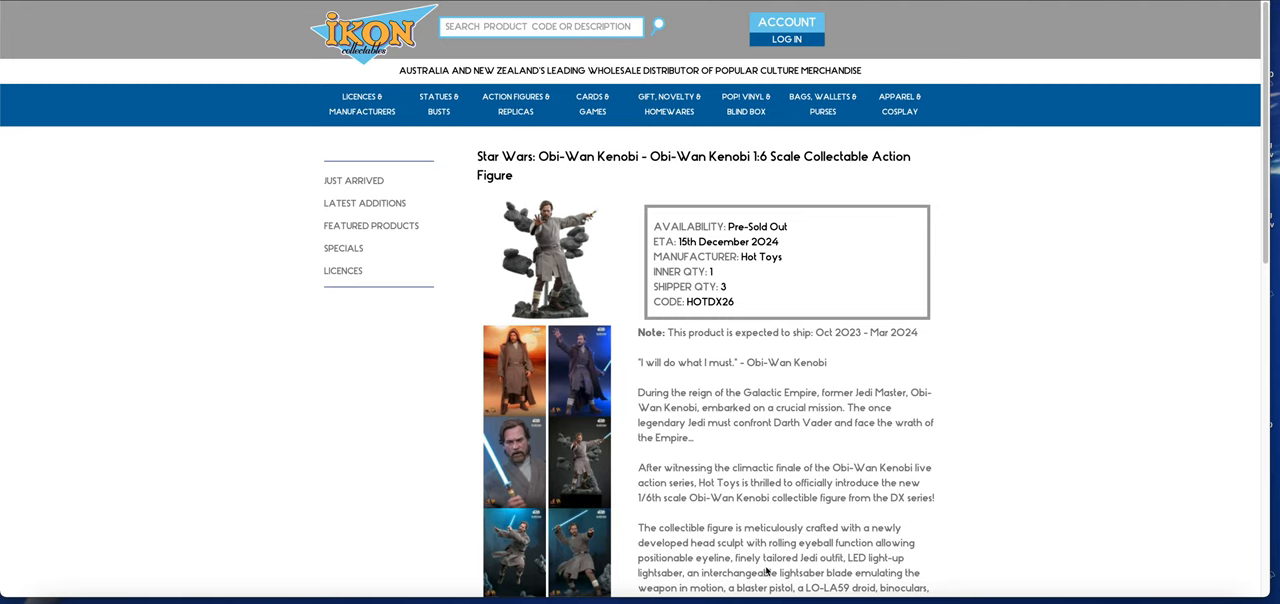
{"action": "mouse_move", "coordinate": [1056, 112]}
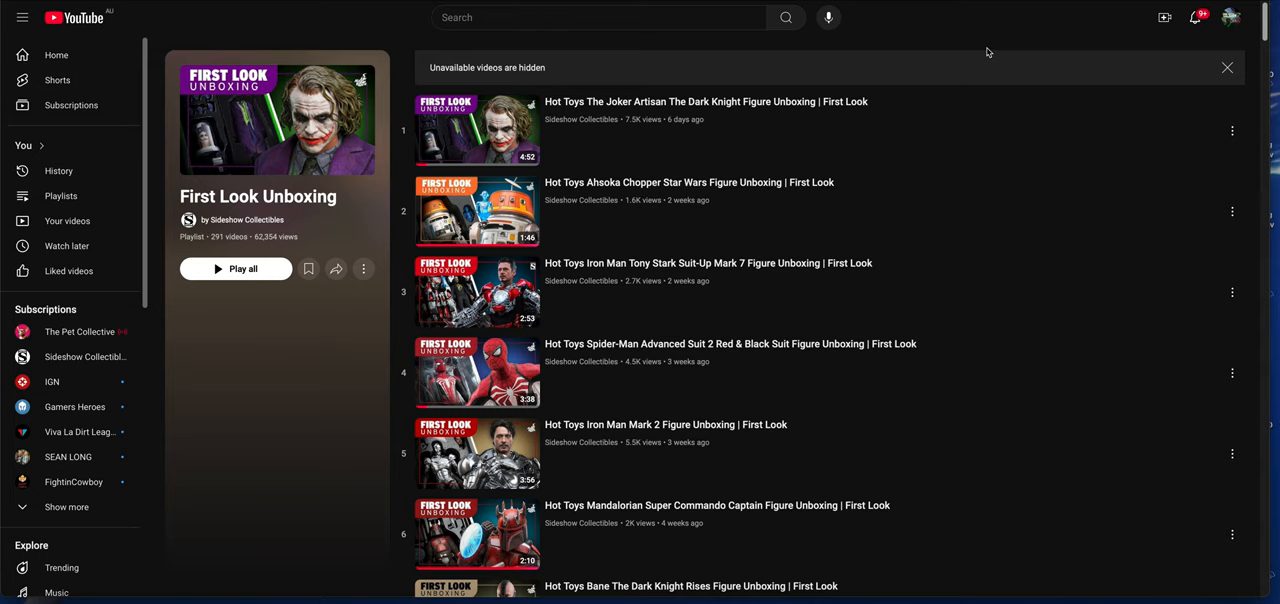
{"action": "mouse_move", "coordinate": [688, 296]}
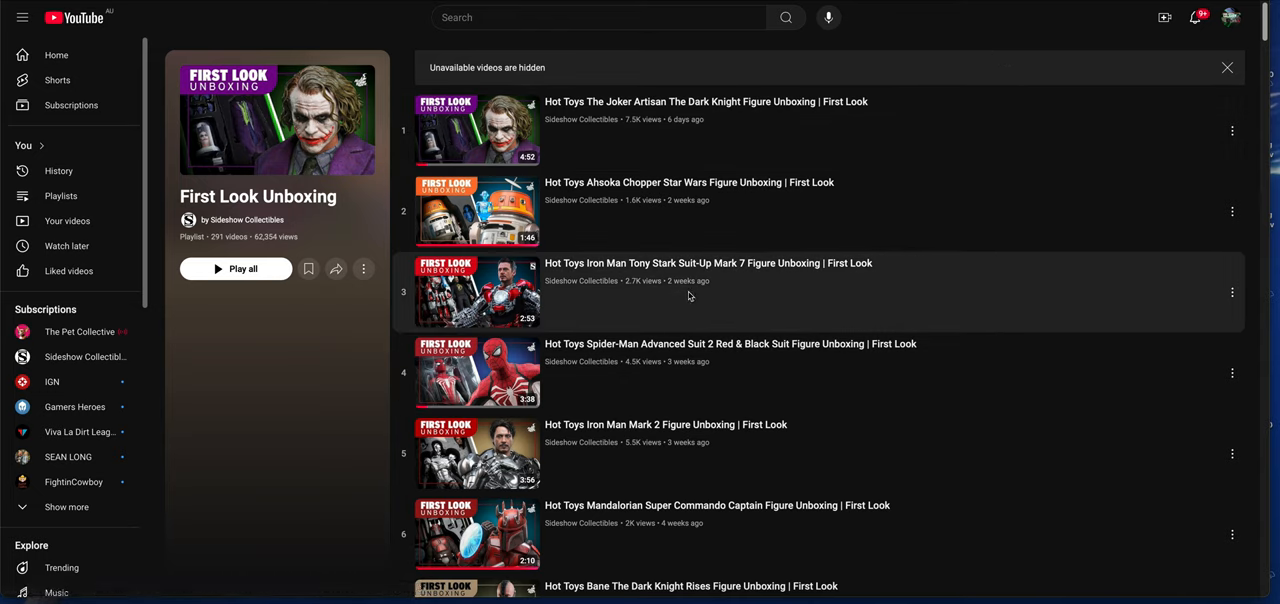
{"action": "mouse_move", "coordinate": [694, 280]}
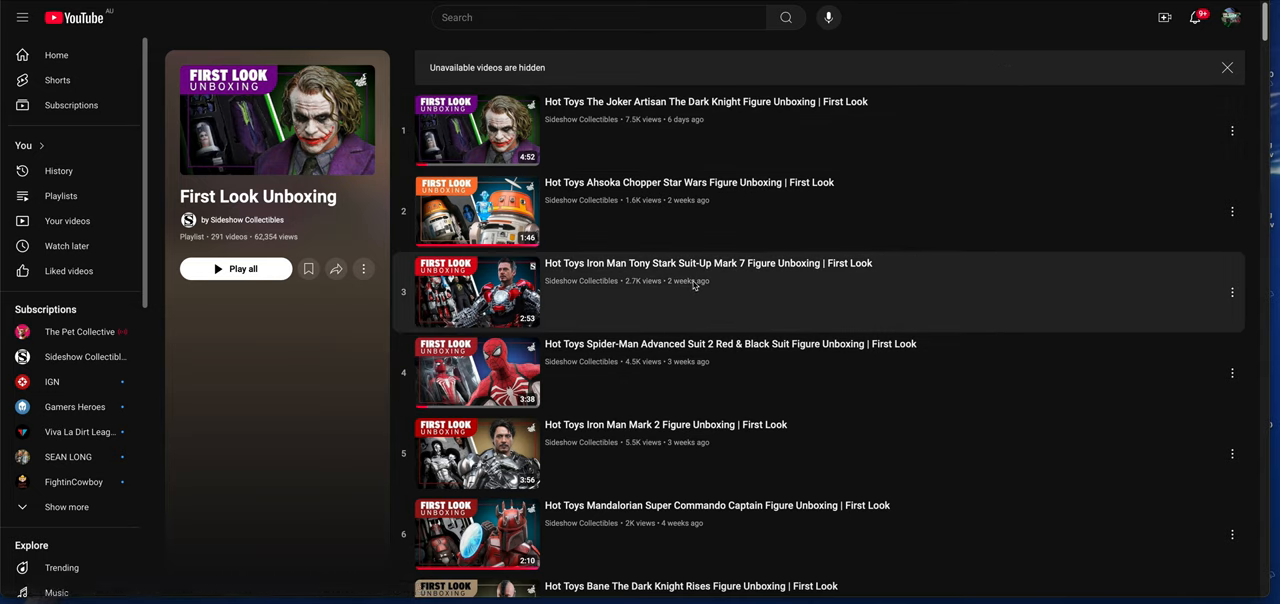
{"action": "mouse_move", "coordinate": [672, 464]}
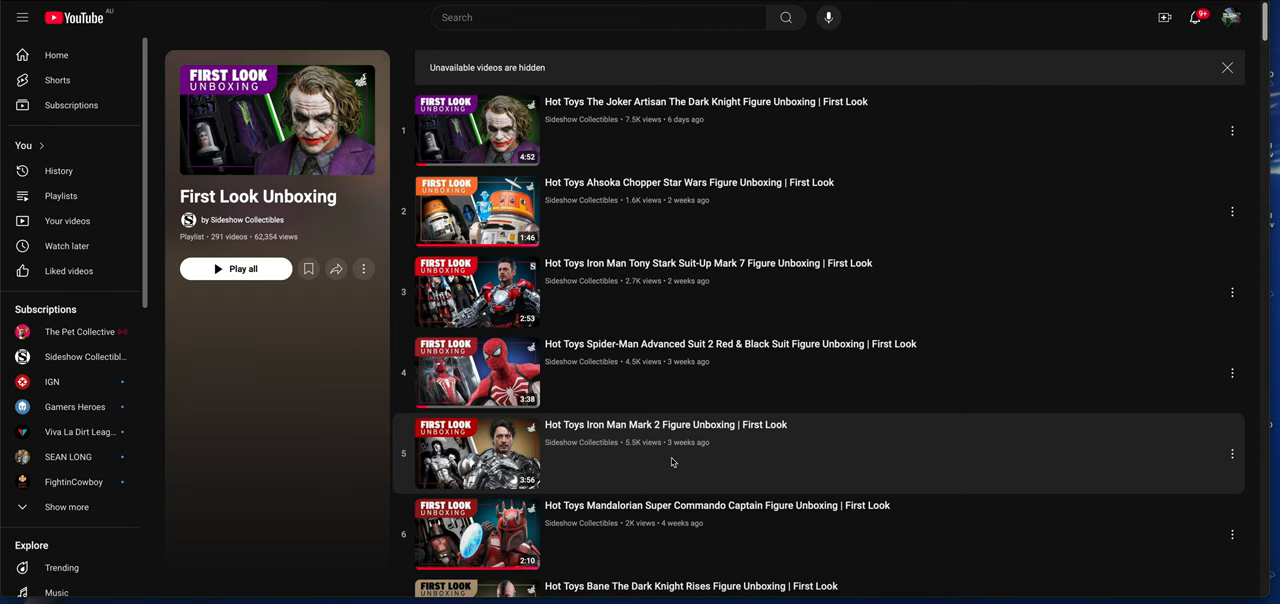
{"action": "scroll", "scroll_direction": "down", "scroll_amount": 3}
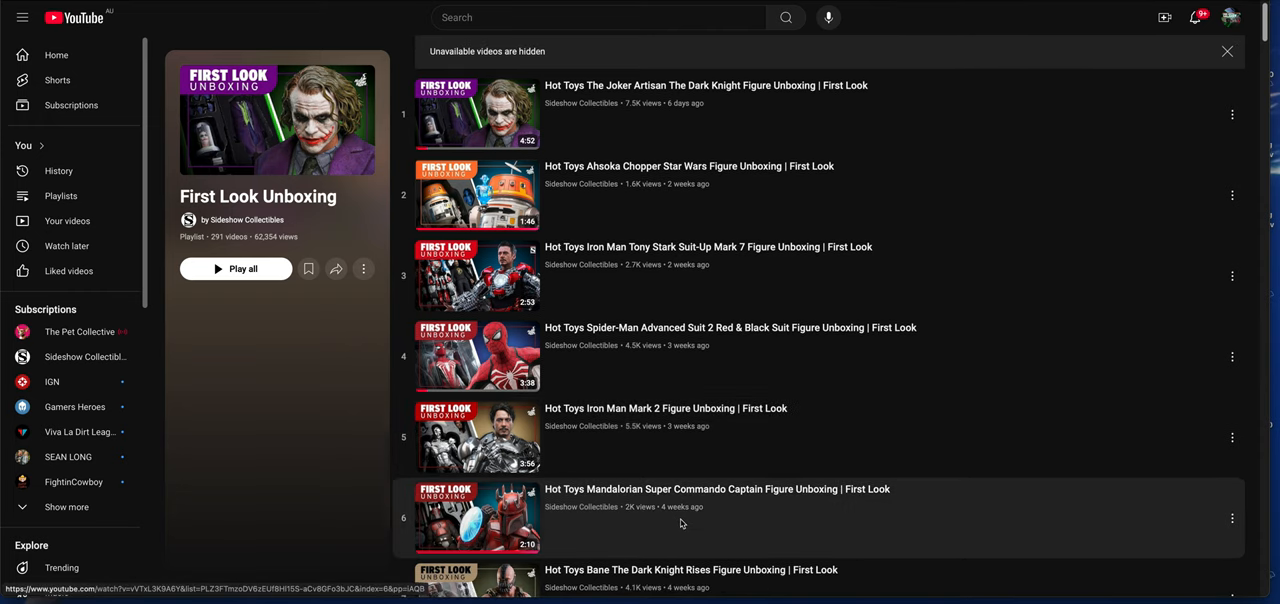
{"action": "scroll", "scroll_direction": "down", "scroll_amount": 3}
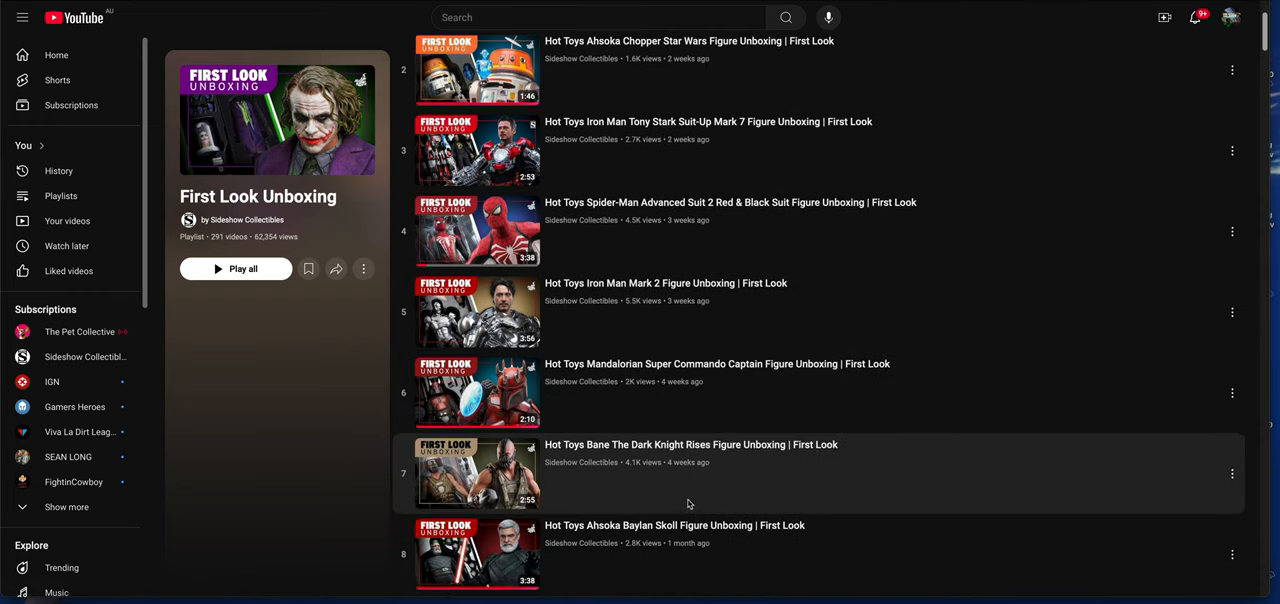
{"action": "scroll", "scroll_direction": "down", "scroll_amount": 3}
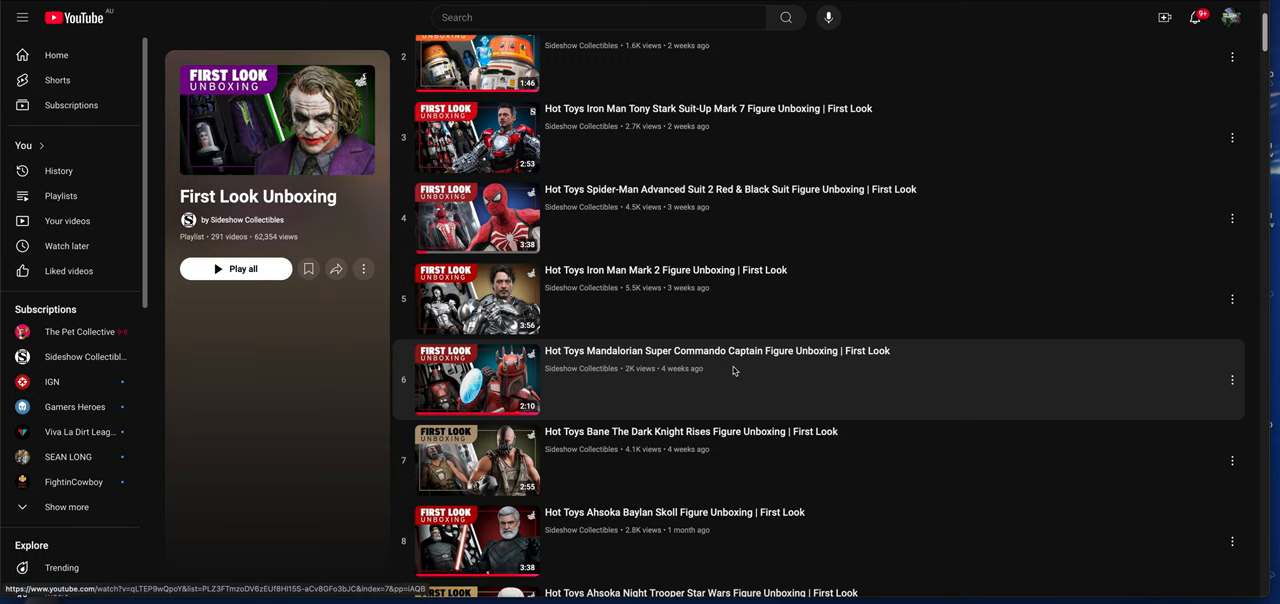
{"action": "mouse_move", "coordinate": [718, 306]}
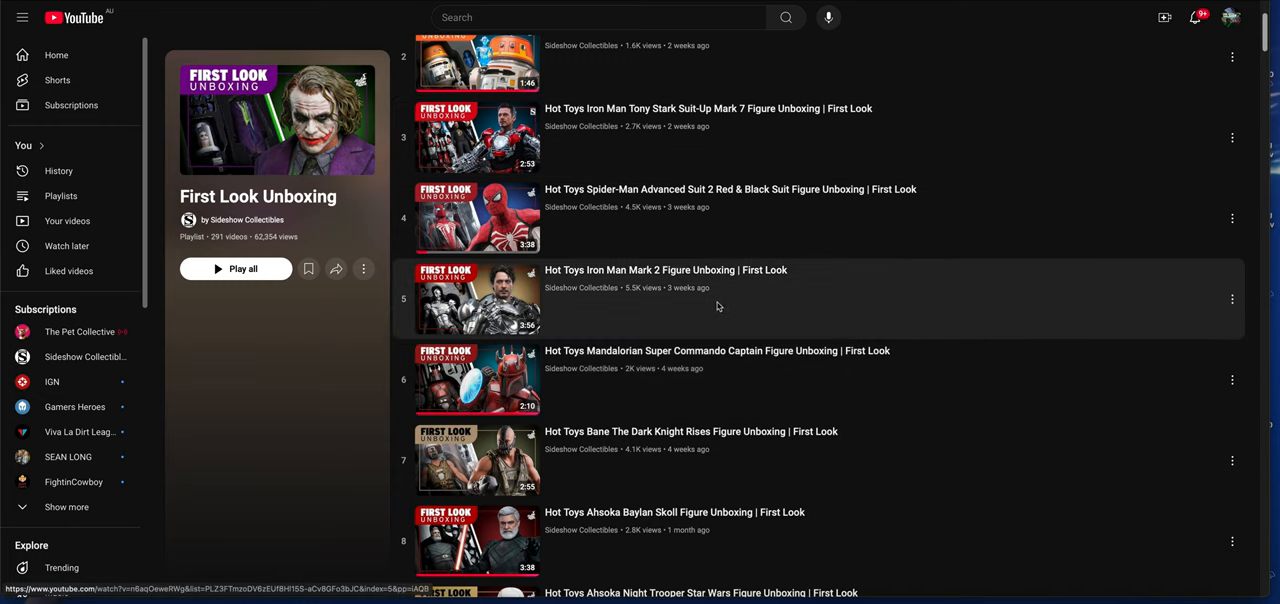
{"action": "mouse_move", "coordinate": [576, 144]}
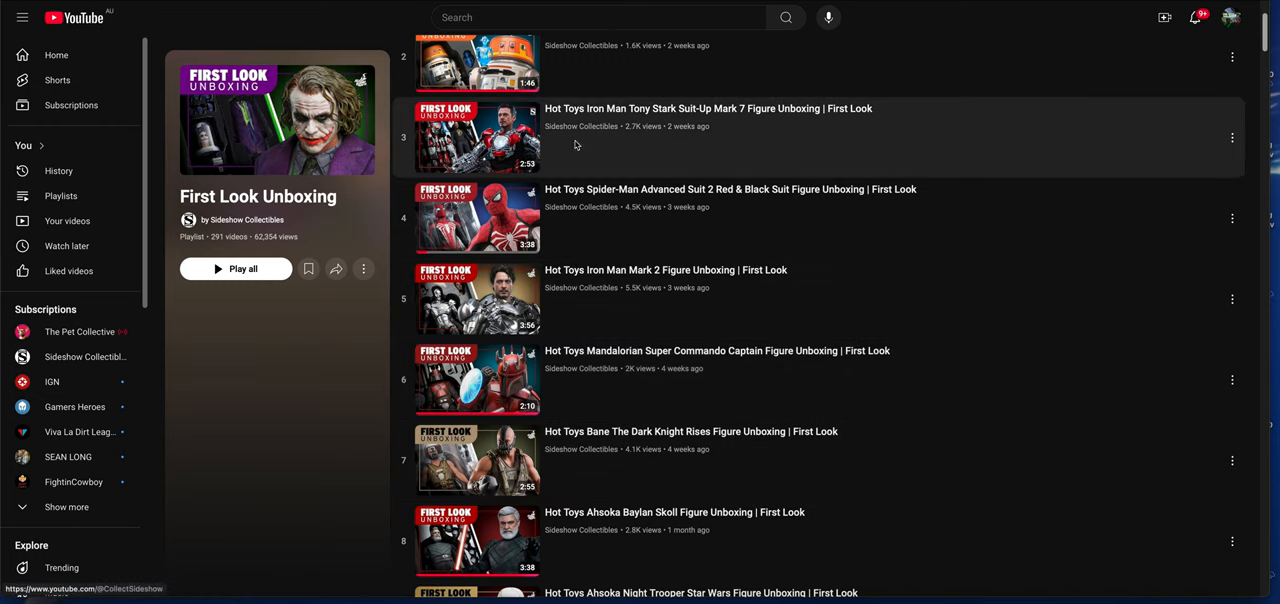
{"action": "mouse_move", "coordinate": [584, 148]}
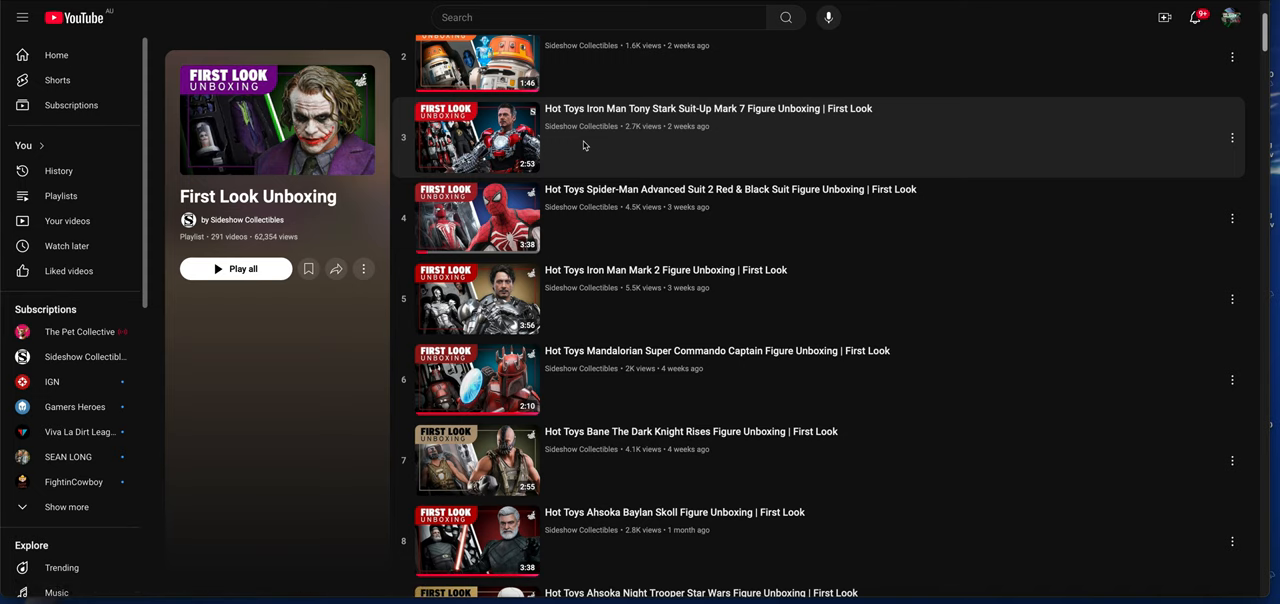
{"action": "mouse_move", "coordinate": [602, 136]}
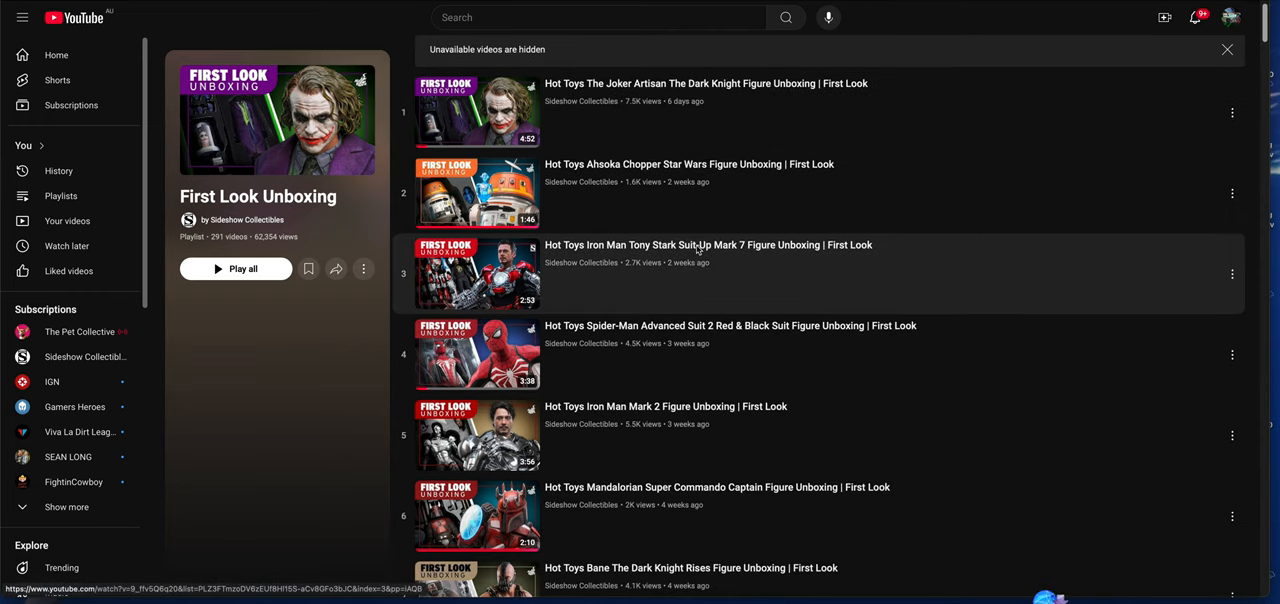
{"action": "mouse_move", "coordinate": [704, 202]}
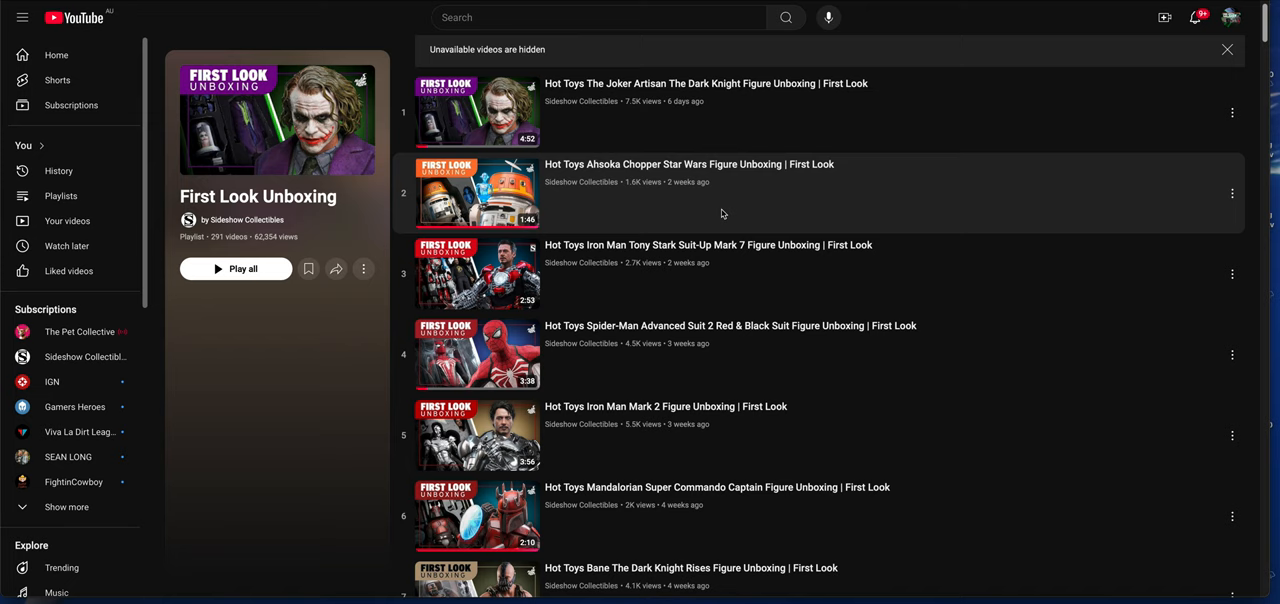
{"action": "mouse_move", "coordinate": [796, 262]}
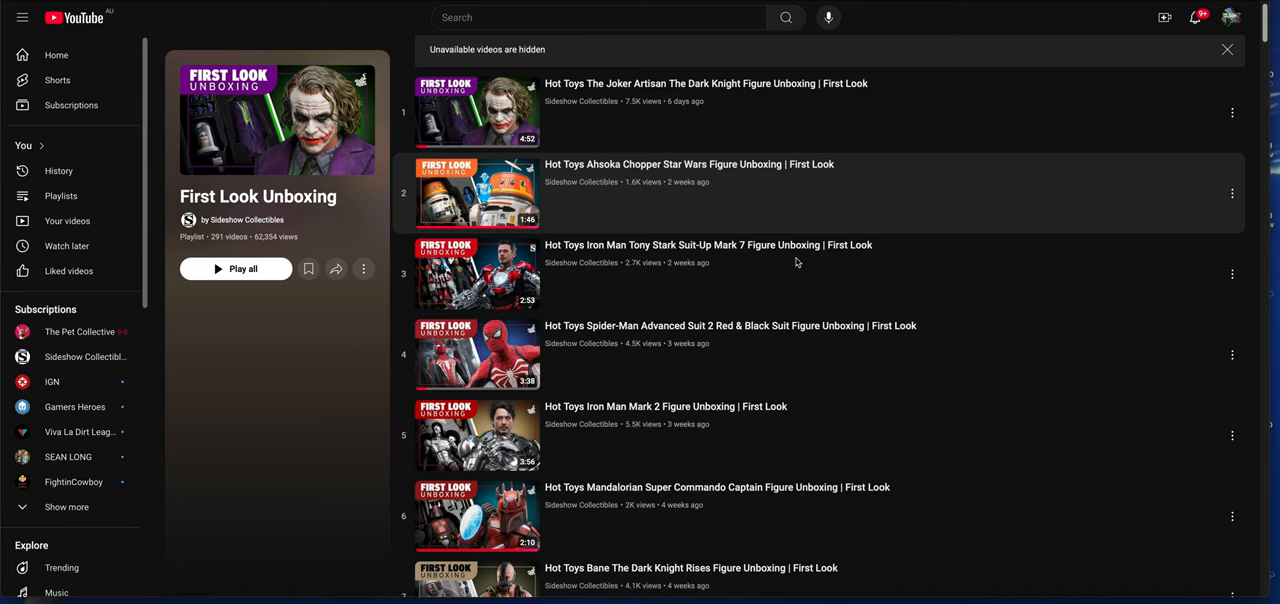
{"action": "scroll", "scroll_direction": "down", "scroll_amount": 3}
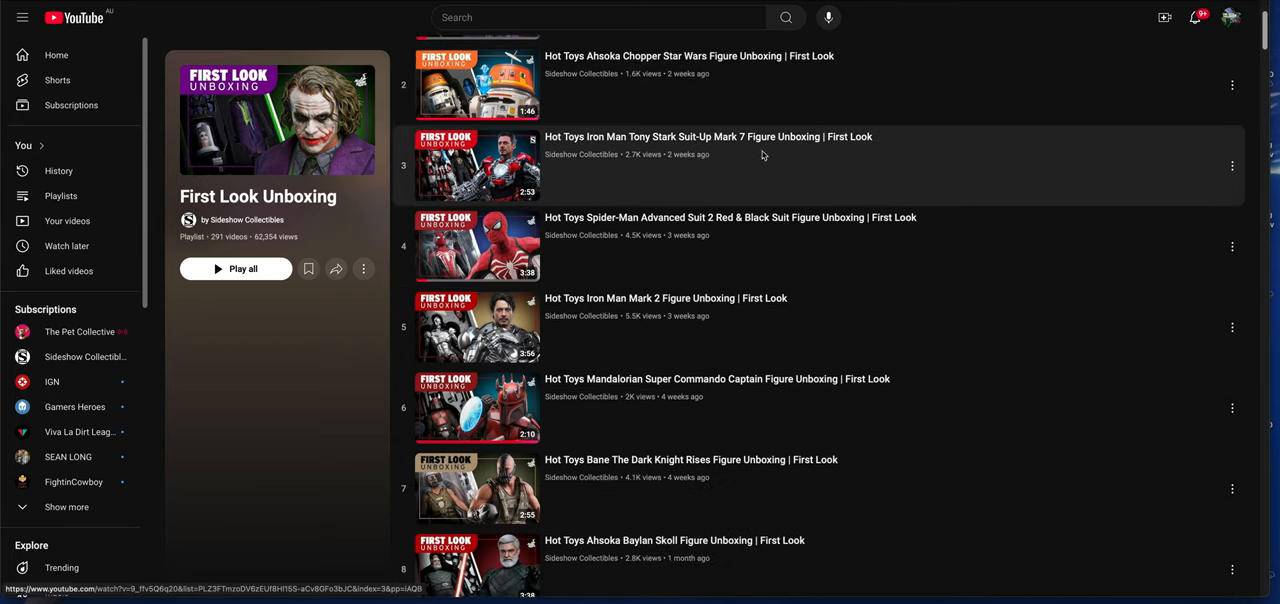
{"action": "mouse_move", "coordinate": [750, 176]}
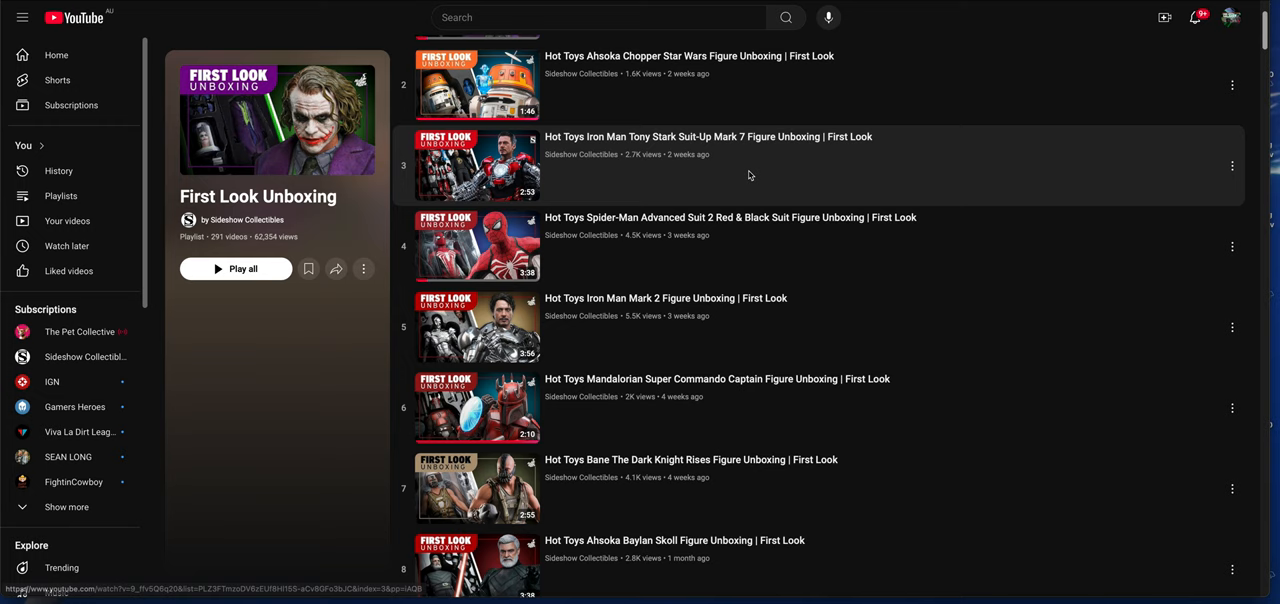
{"action": "mouse_move", "coordinate": [670, 136]}
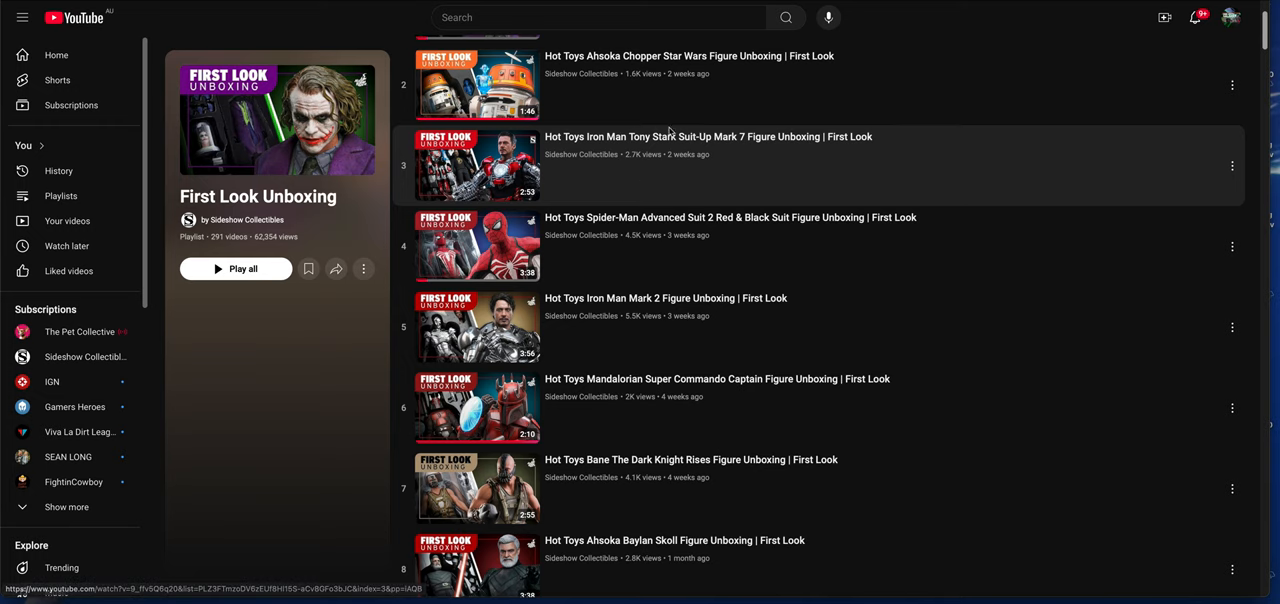
{"action": "mouse_move", "coordinate": [692, 172]}
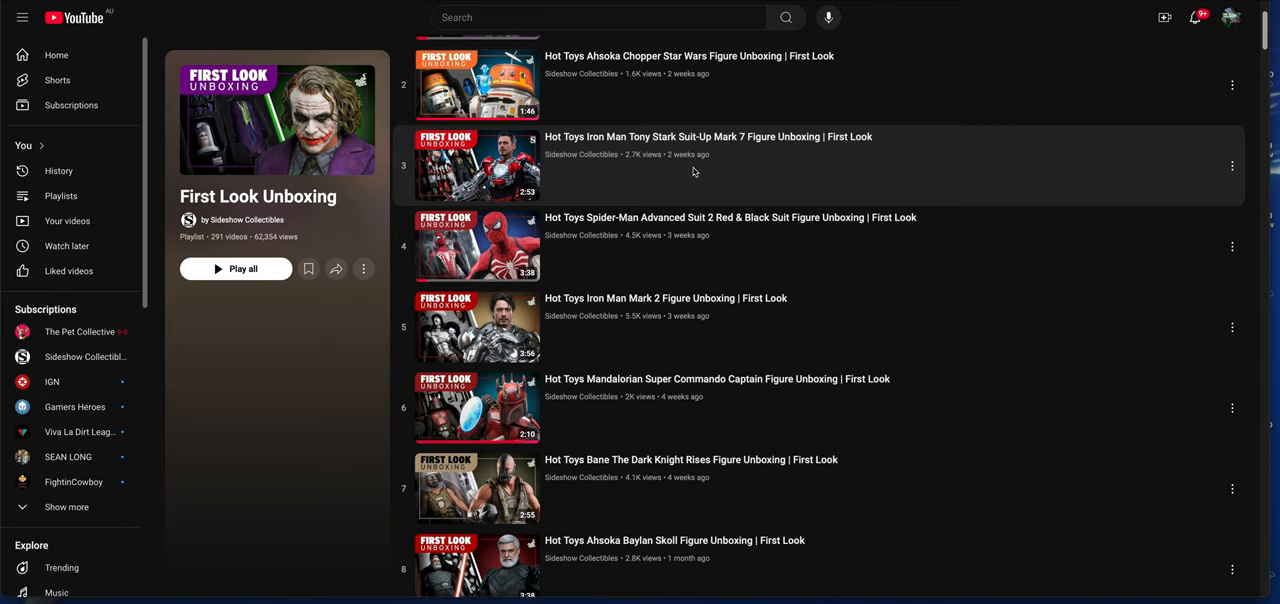
{"action": "mouse_move", "coordinate": [736, 140]}
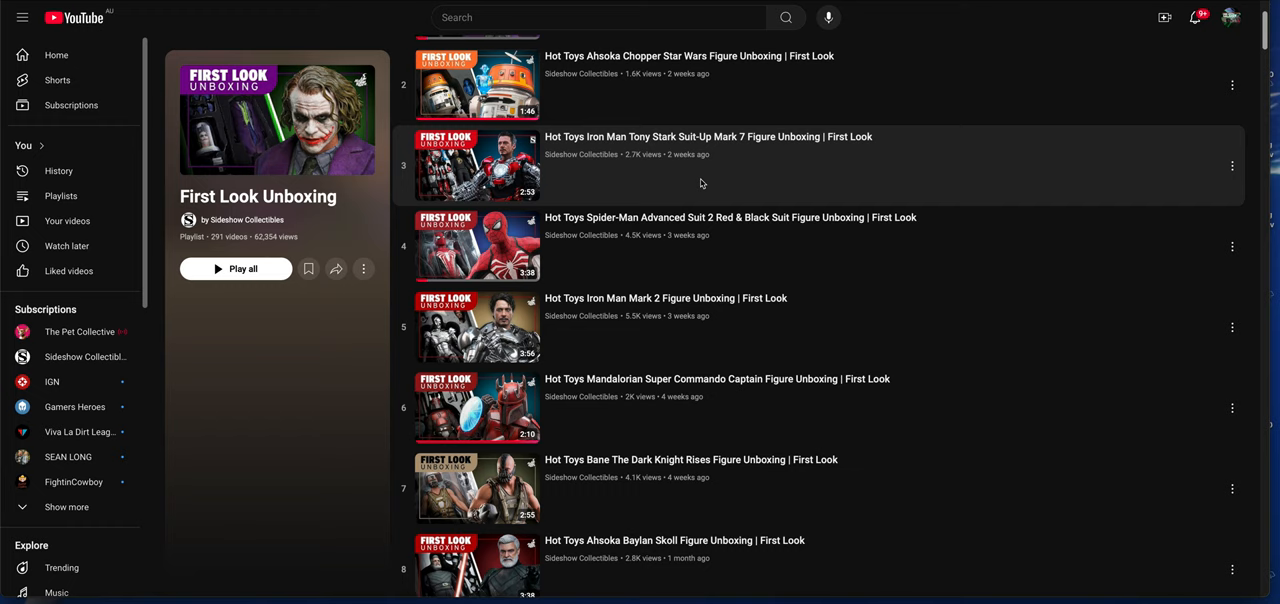
{"action": "mouse_move", "coordinate": [680, 180]}
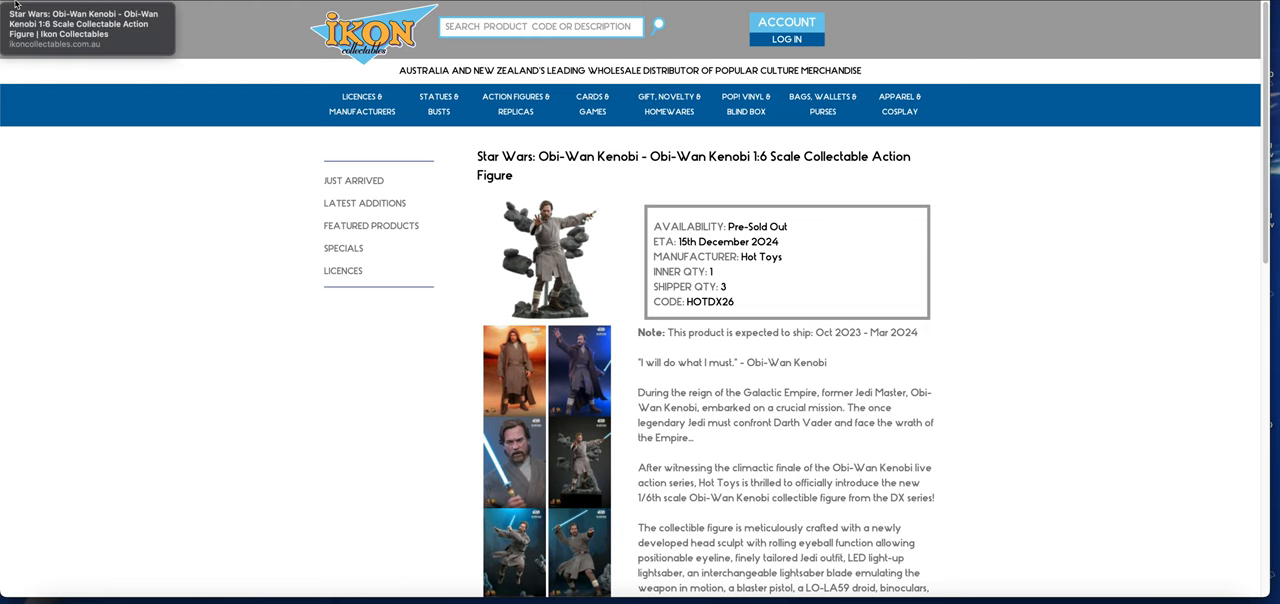
{"action": "scroll", "scroll_direction": "down", "scroll_amount": 3}
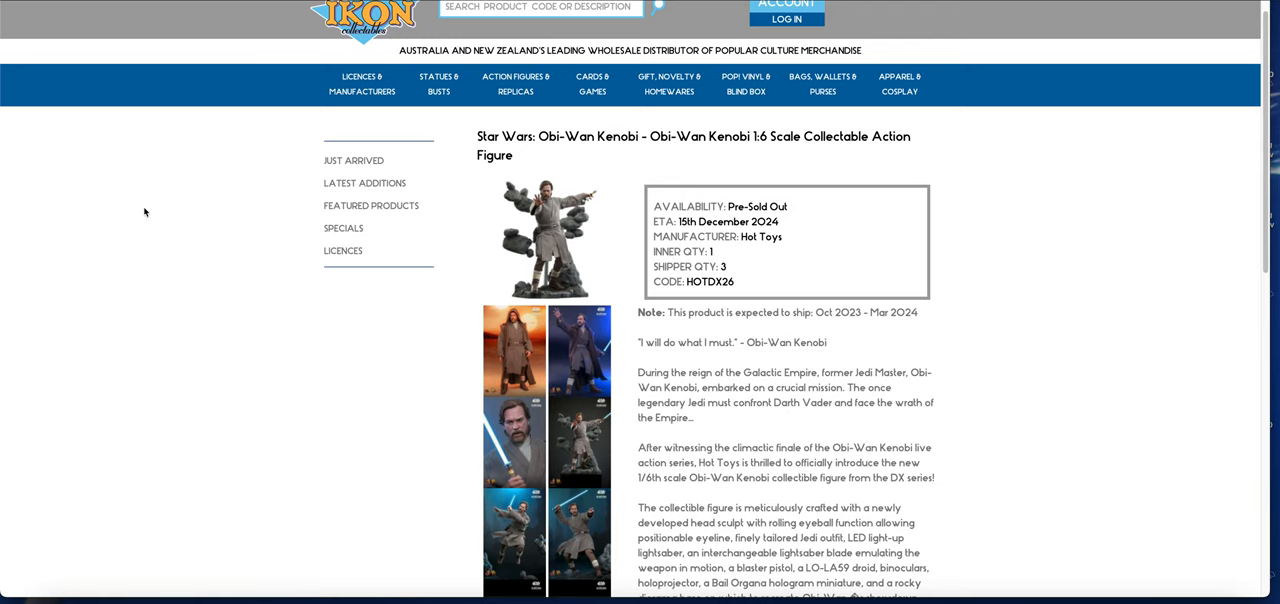
{"action": "mouse_move", "coordinate": [736, 258]}
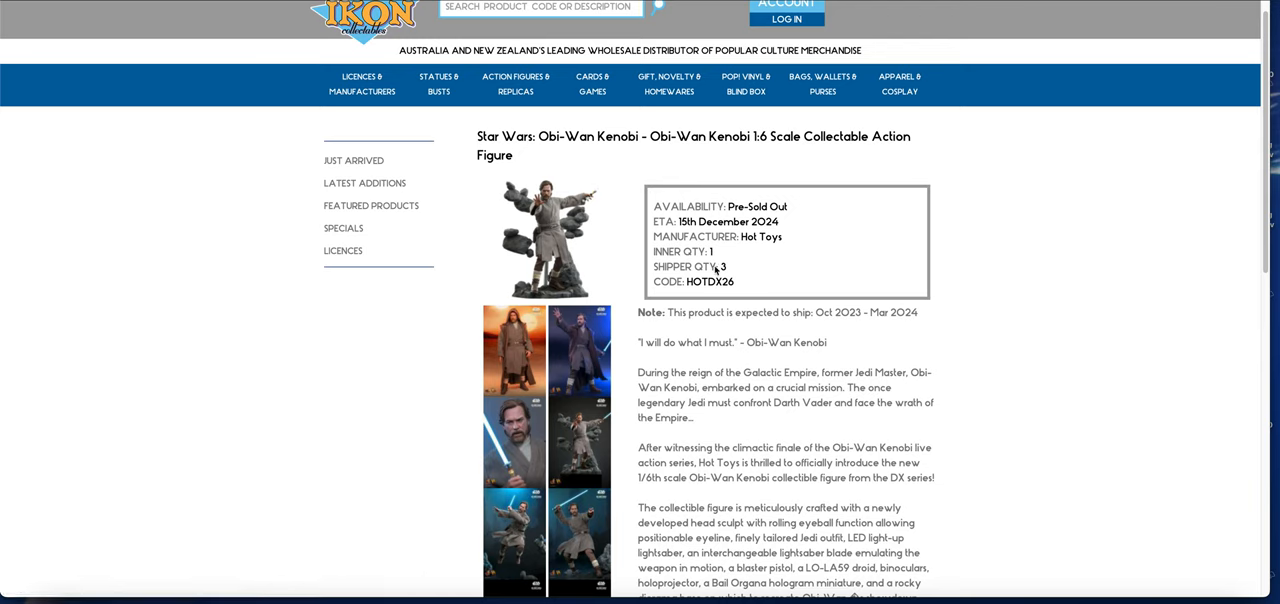
{"action": "mouse_move", "coordinate": [698, 250]}
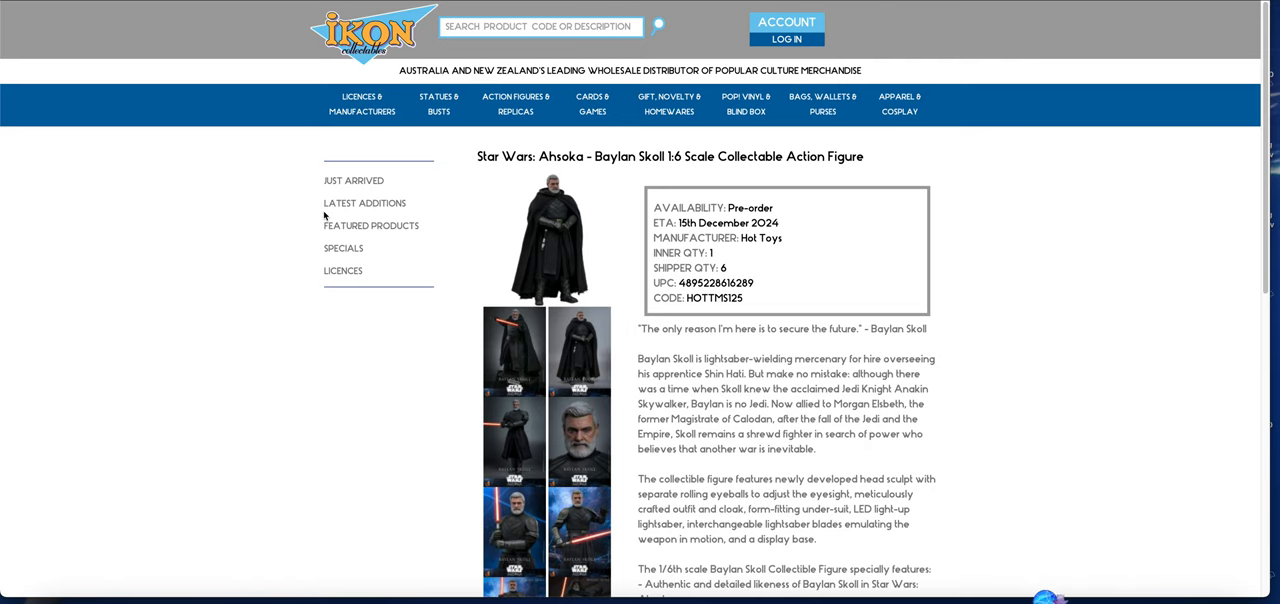
{"action": "mouse_move", "coordinate": [96, 24]}
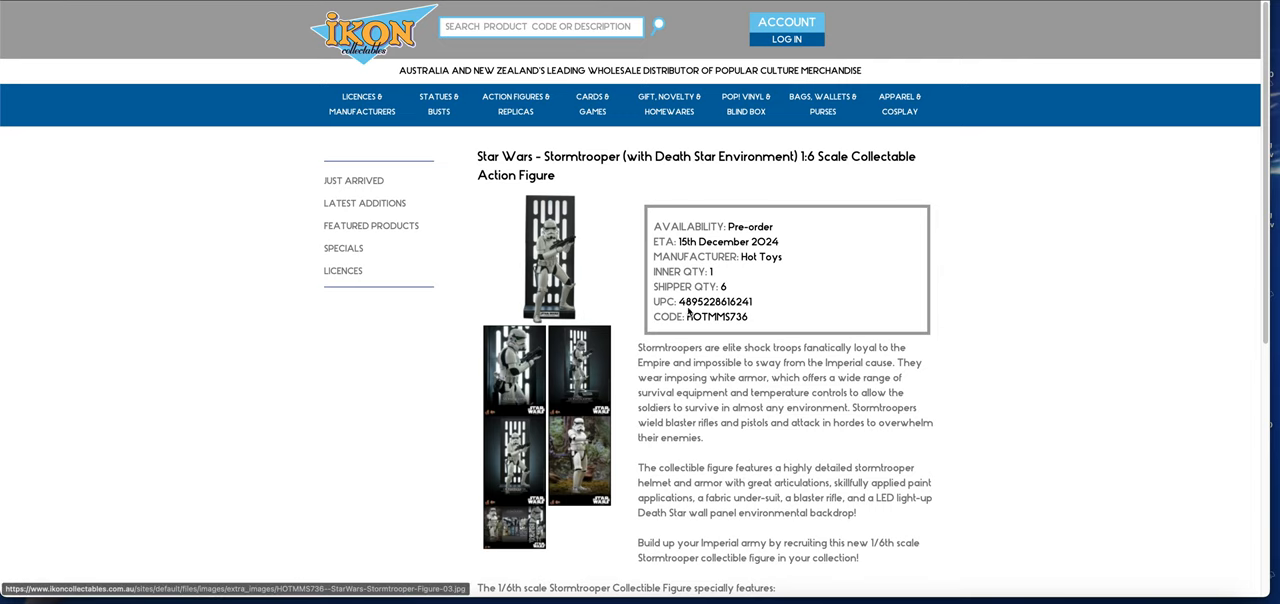
{"action": "mouse_move", "coordinate": [84, 8]}
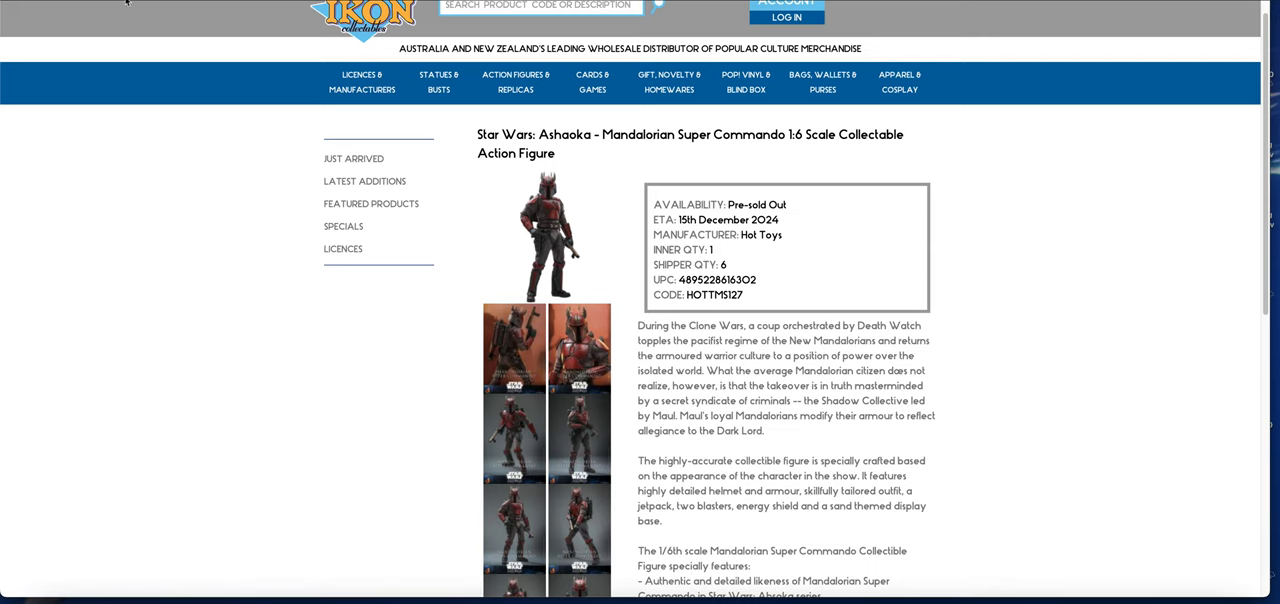
{"action": "mouse_move", "coordinate": [128, 4]}
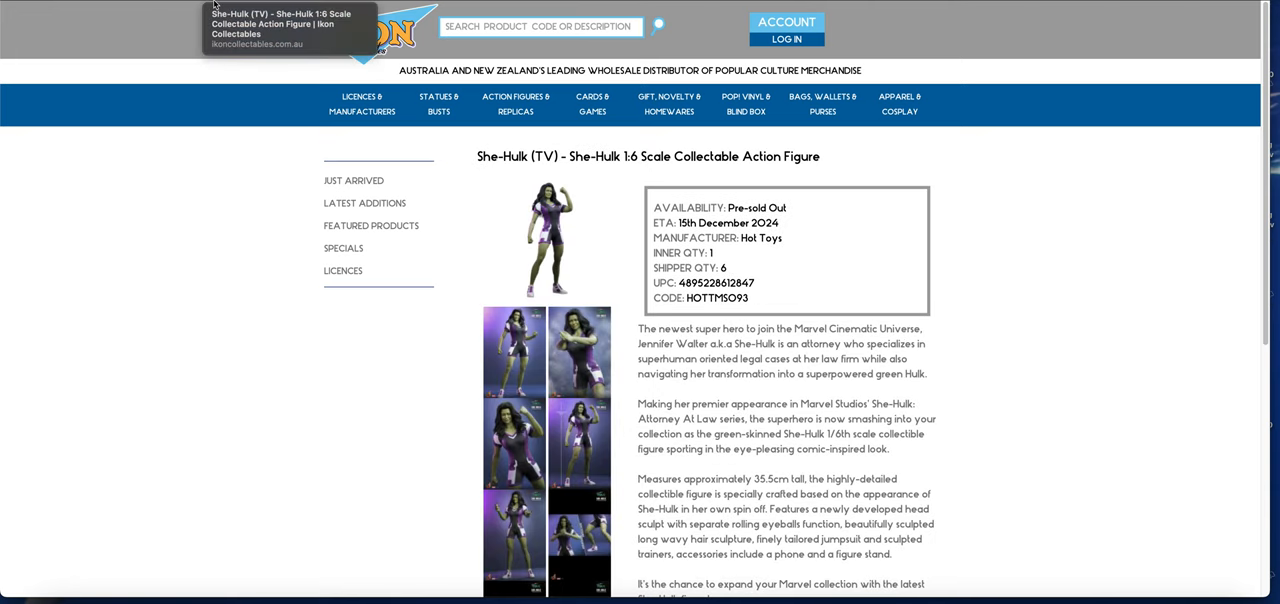
{"action": "mouse_move", "coordinate": [214, 8]}
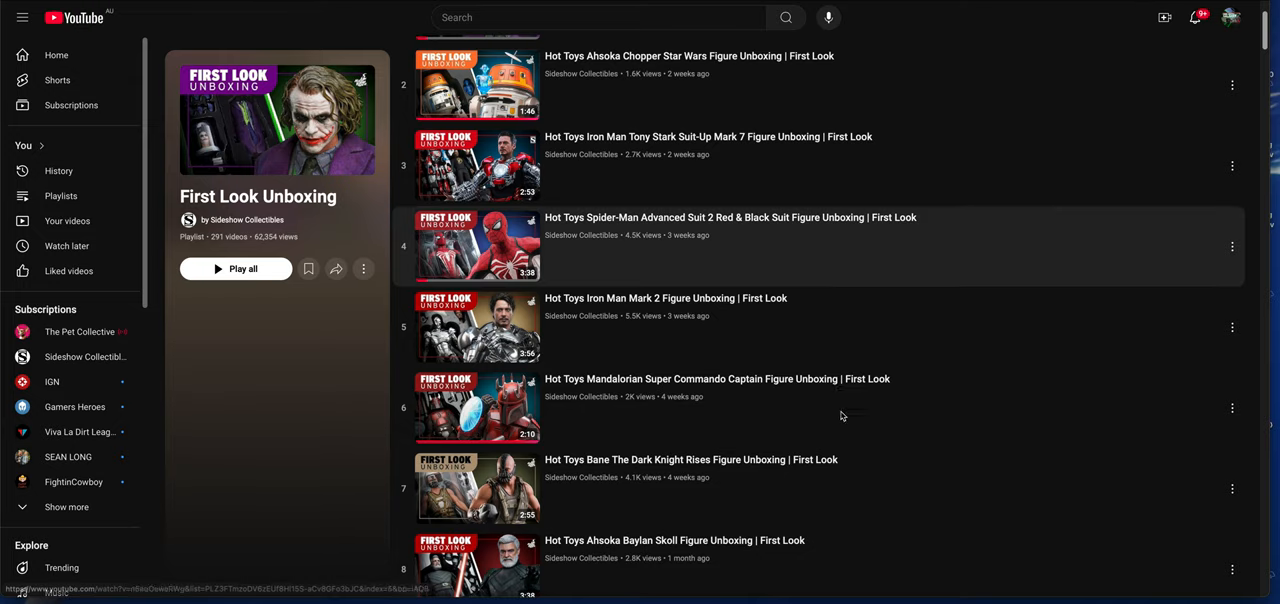
{"action": "scroll", "scroll_direction": "down", "scroll_amount": 3}
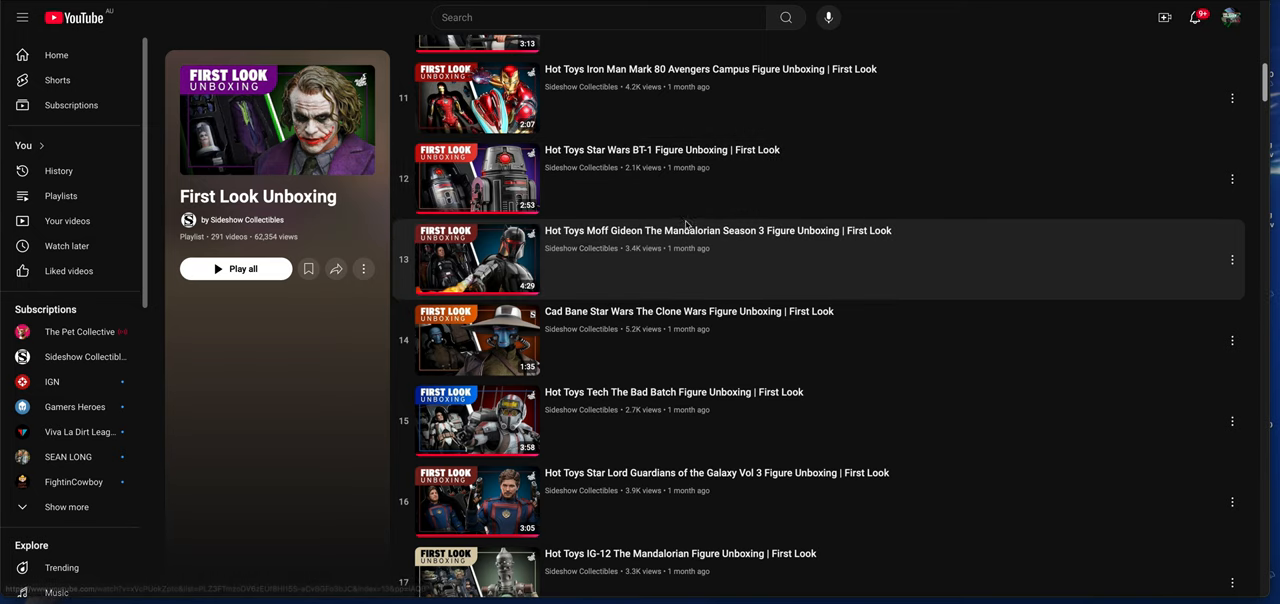
{"action": "scroll", "scroll_direction": "down", "scroll_amount": 3}
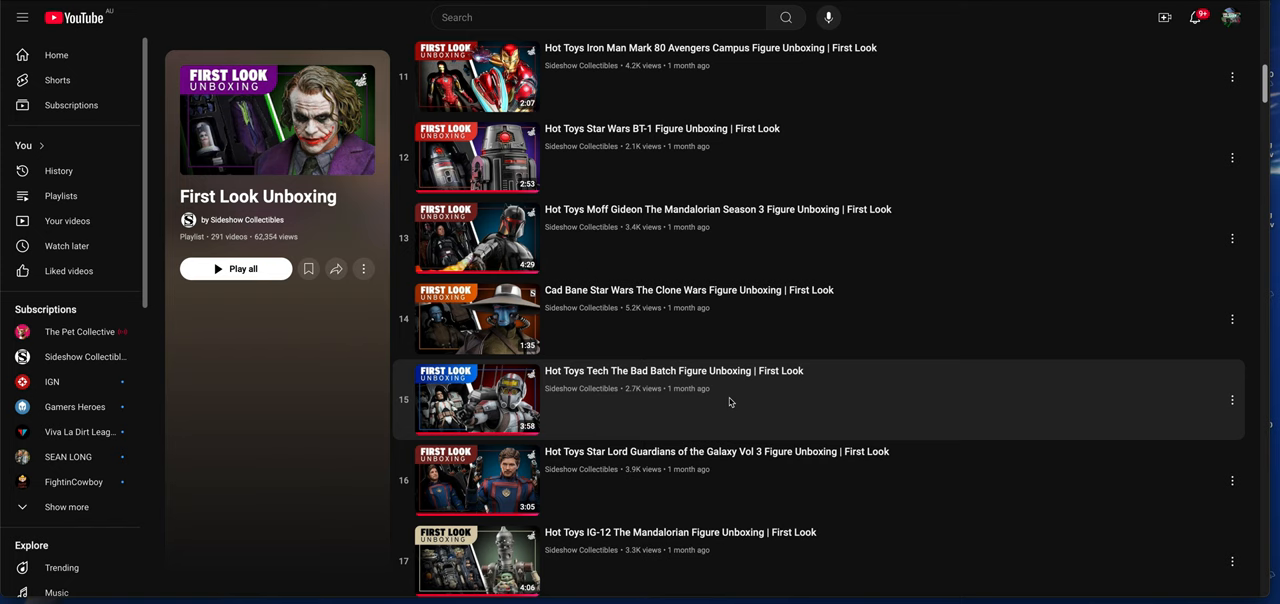
{"action": "scroll", "scroll_direction": "down", "scroll_amount": 3}
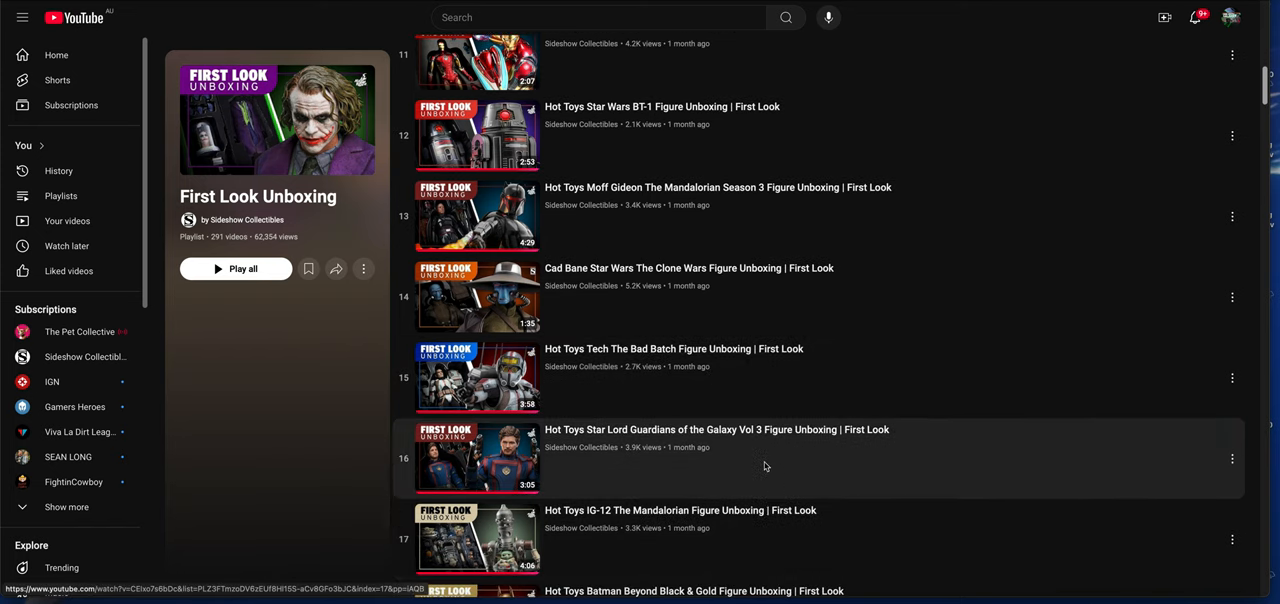
{"action": "scroll", "scroll_direction": "down", "scroll_amount": 3}
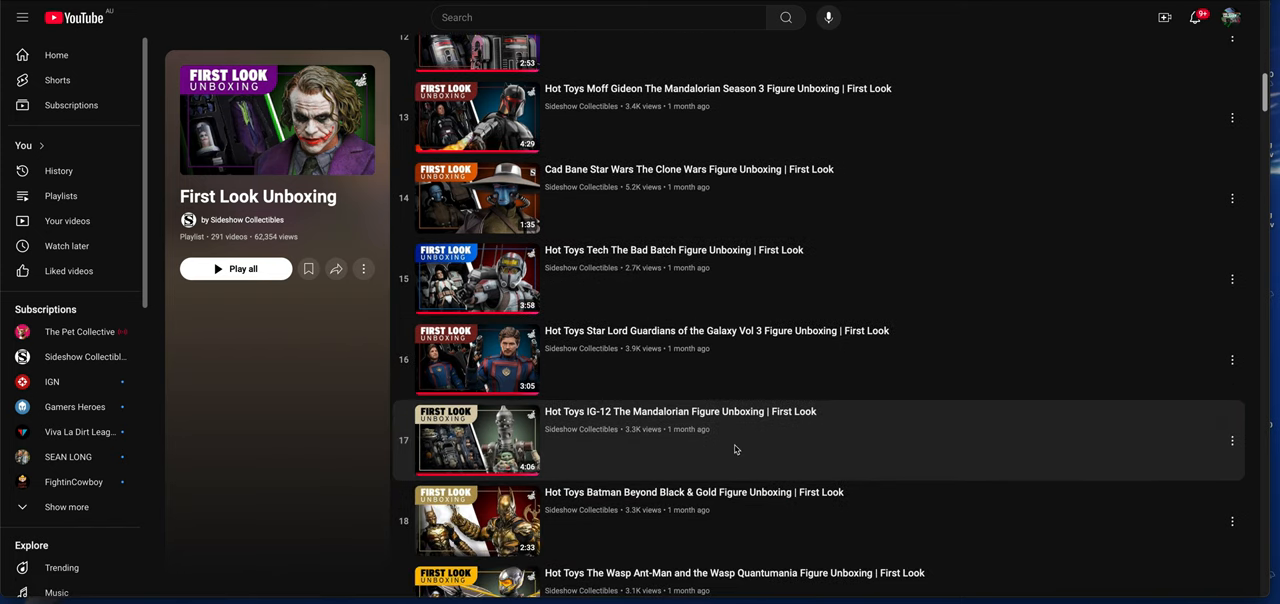
{"action": "scroll", "scroll_direction": "down", "scroll_amount": 3}
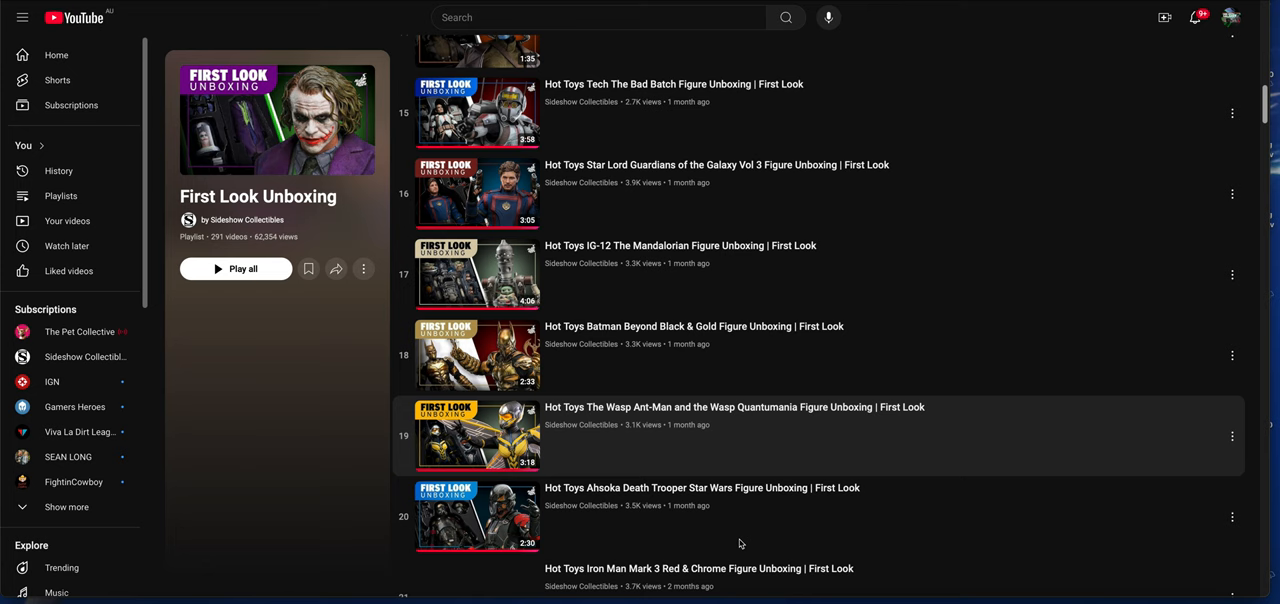
{"action": "scroll", "scroll_direction": "down", "scroll_amount": 3}
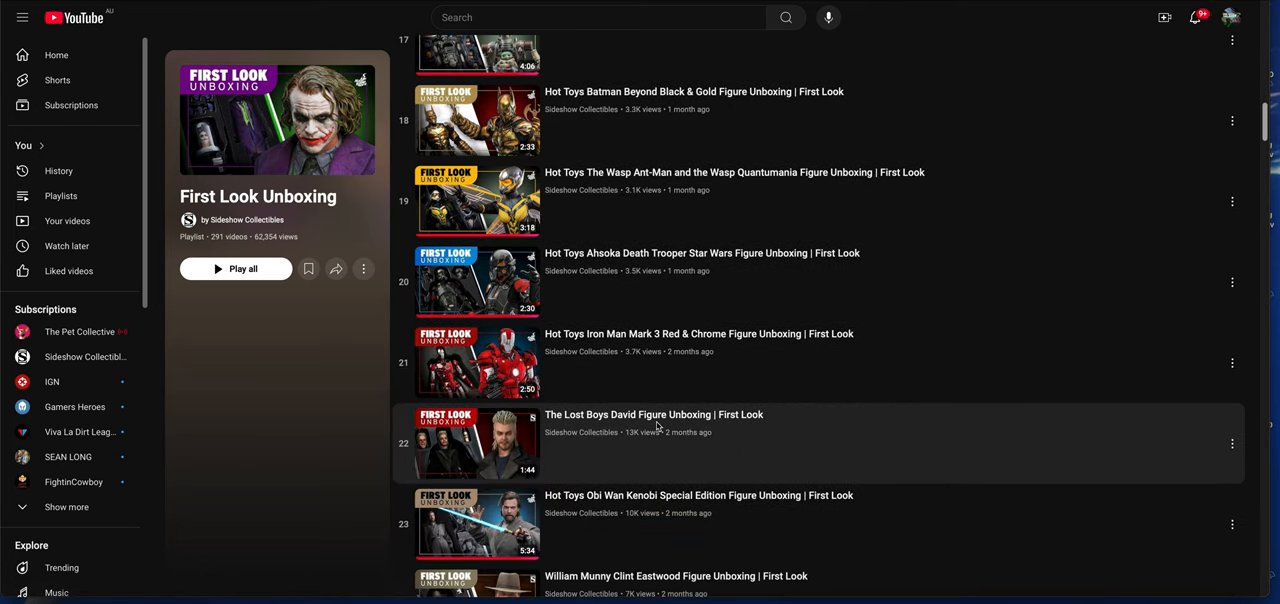
{"action": "mouse_move", "coordinate": [690, 516]}
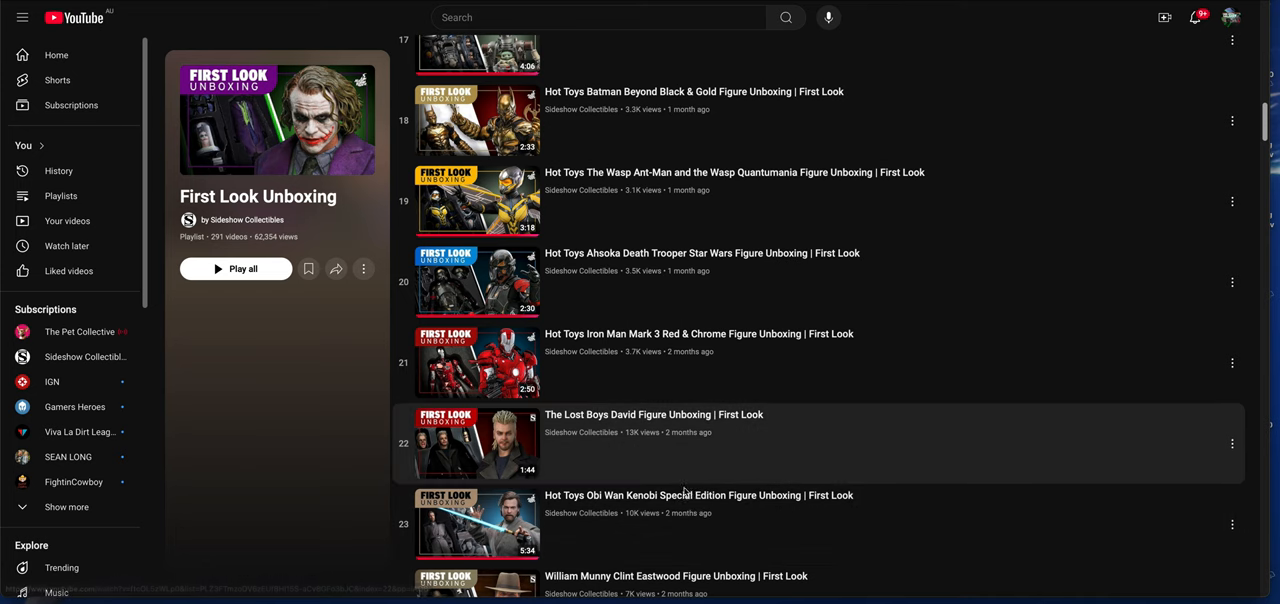
{"action": "scroll", "scroll_direction": "down", "scroll_amount": 3}
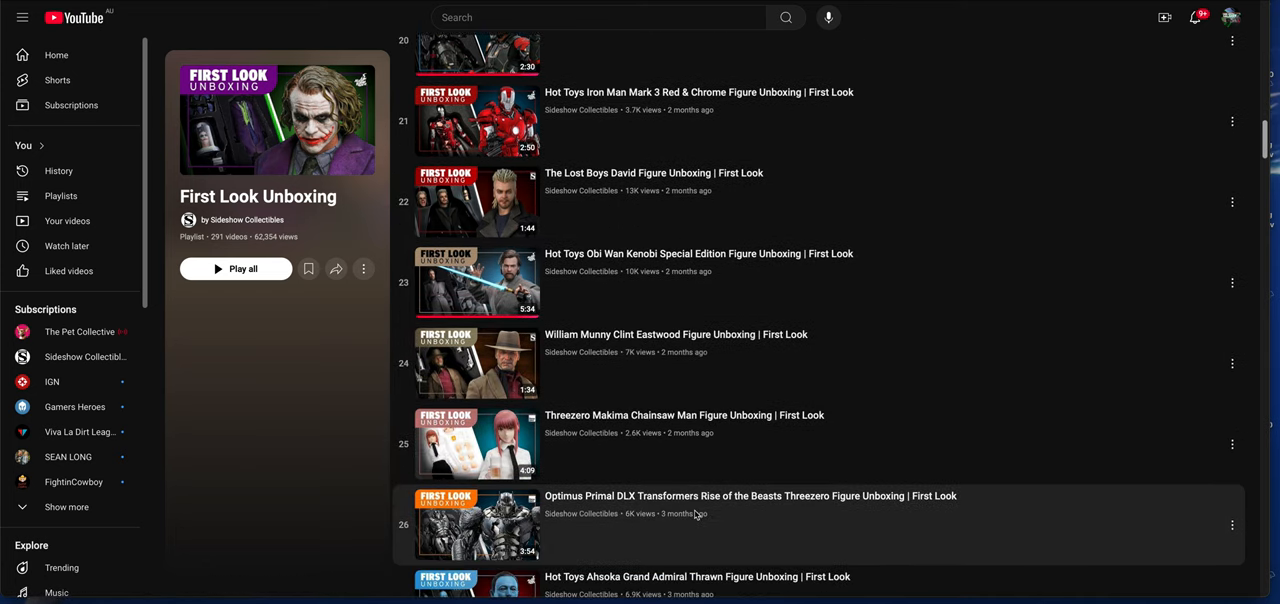
{"action": "scroll", "scroll_direction": "down", "scroll_amount": 3}
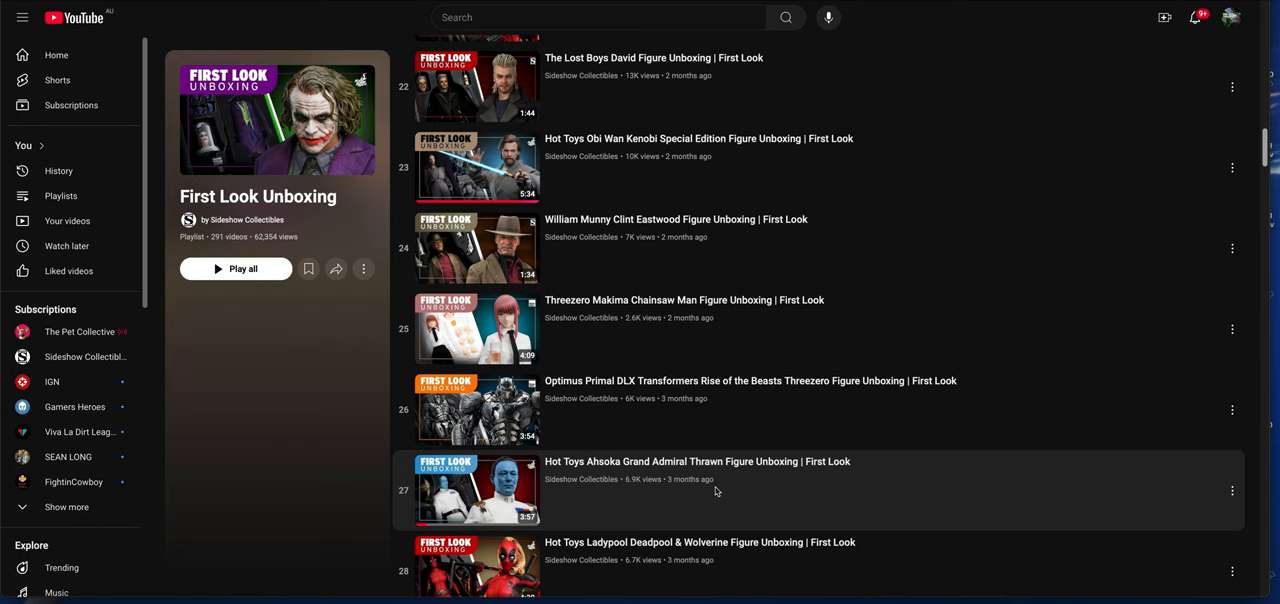
{"action": "scroll", "scroll_direction": "down", "scroll_amount": 3}
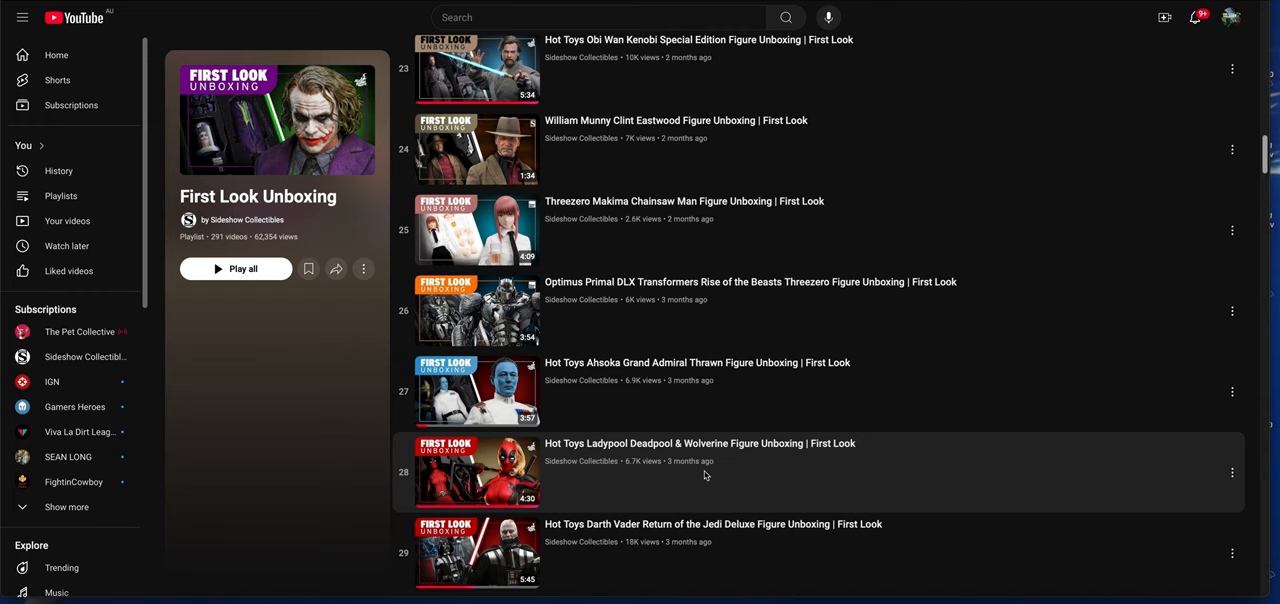
{"action": "scroll", "scroll_direction": "down", "scroll_amount": 3}
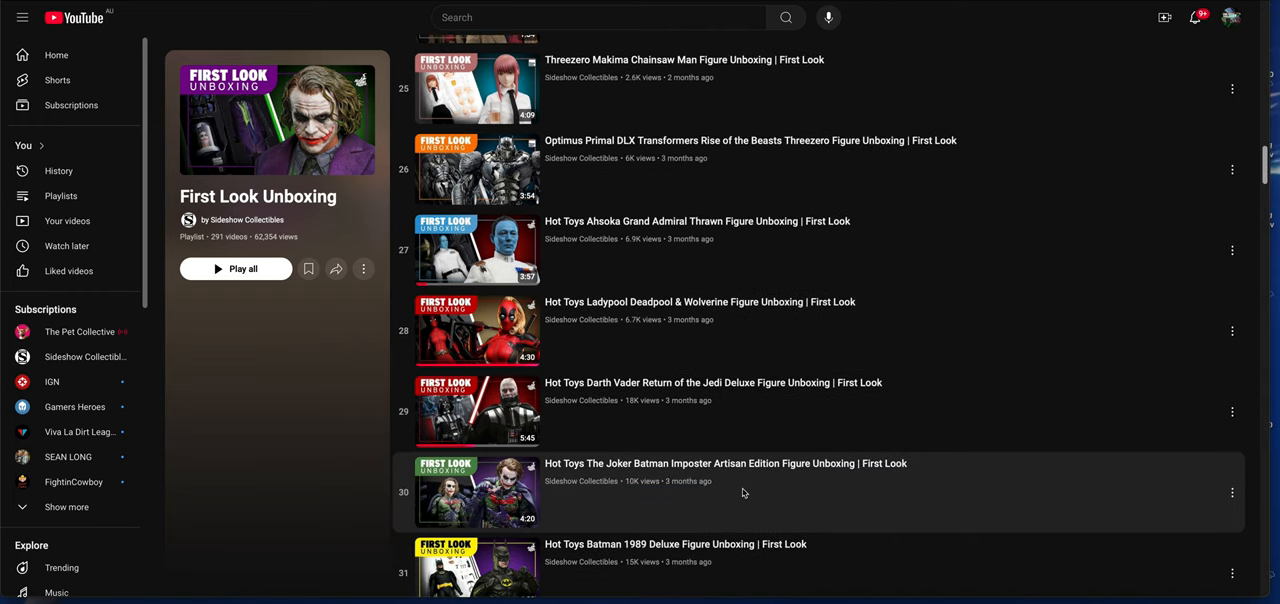
{"action": "scroll", "scroll_direction": "down", "scroll_amount": 3}
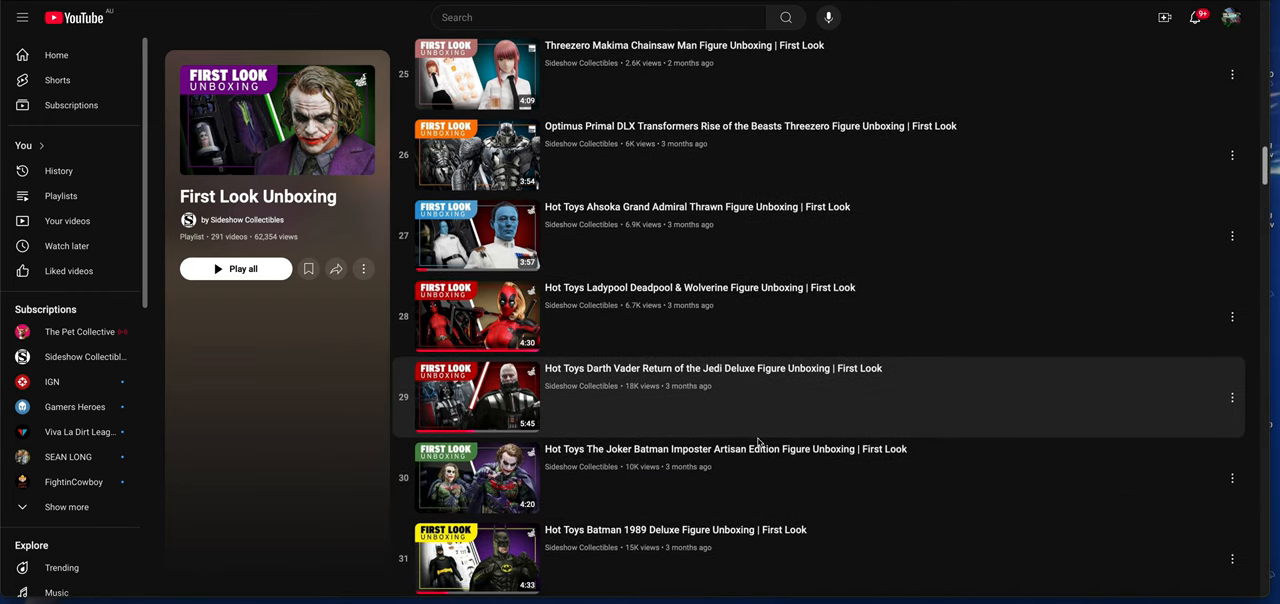
{"action": "scroll", "scroll_direction": "down", "scroll_amount": 3}
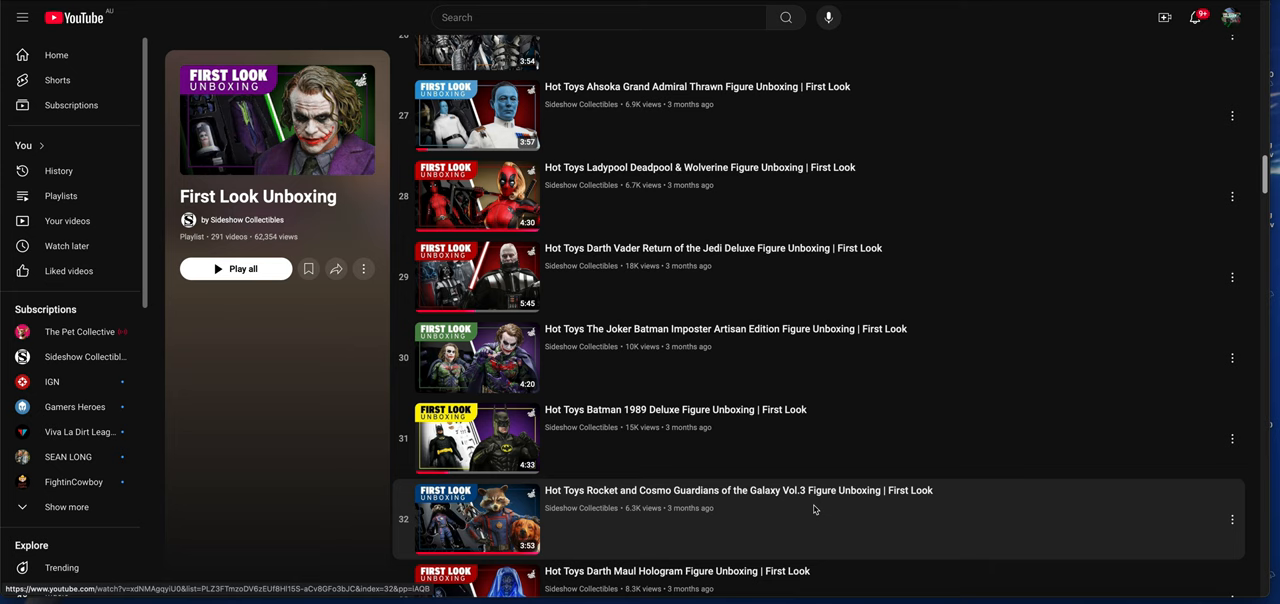
{"action": "scroll", "scroll_direction": "down", "scroll_amount": 3}
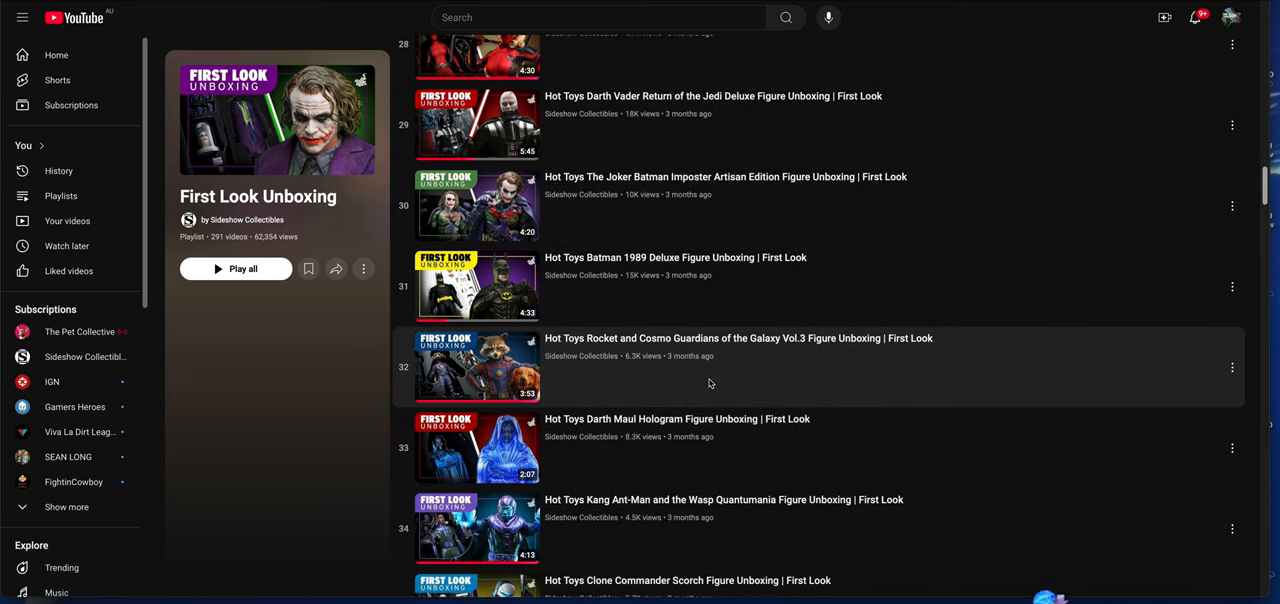
{"action": "scroll", "scroll_direction": "down", "scroll_amount": 3}
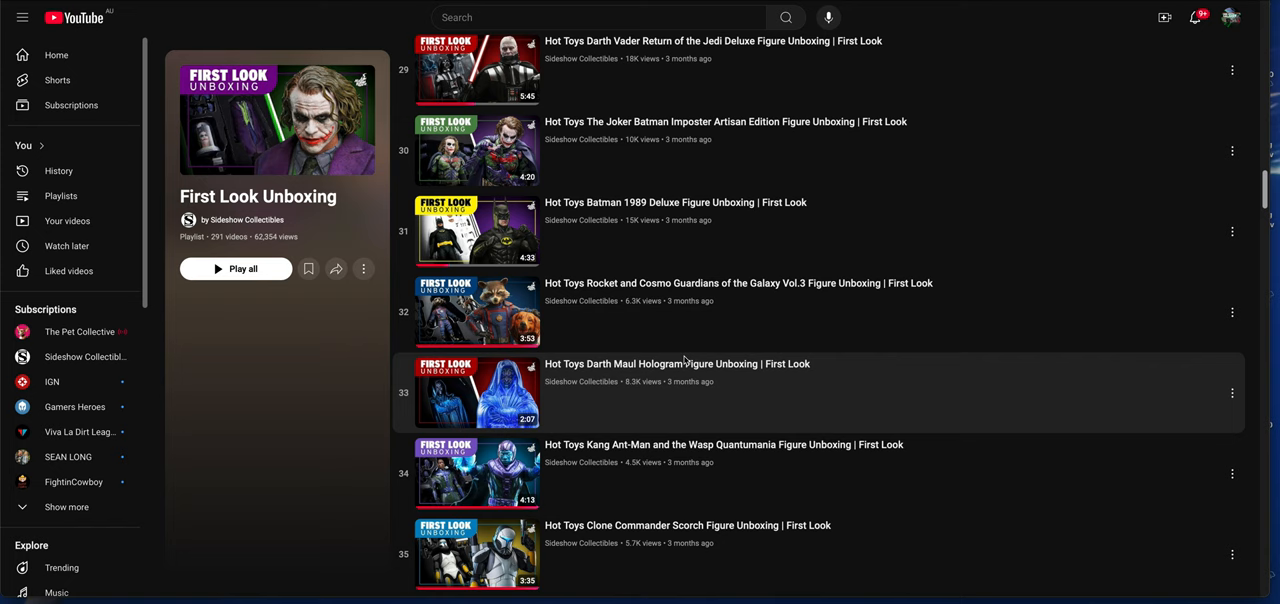
{"action": "scroll", "scroll_direction": "down", "scroll_amount": 3}
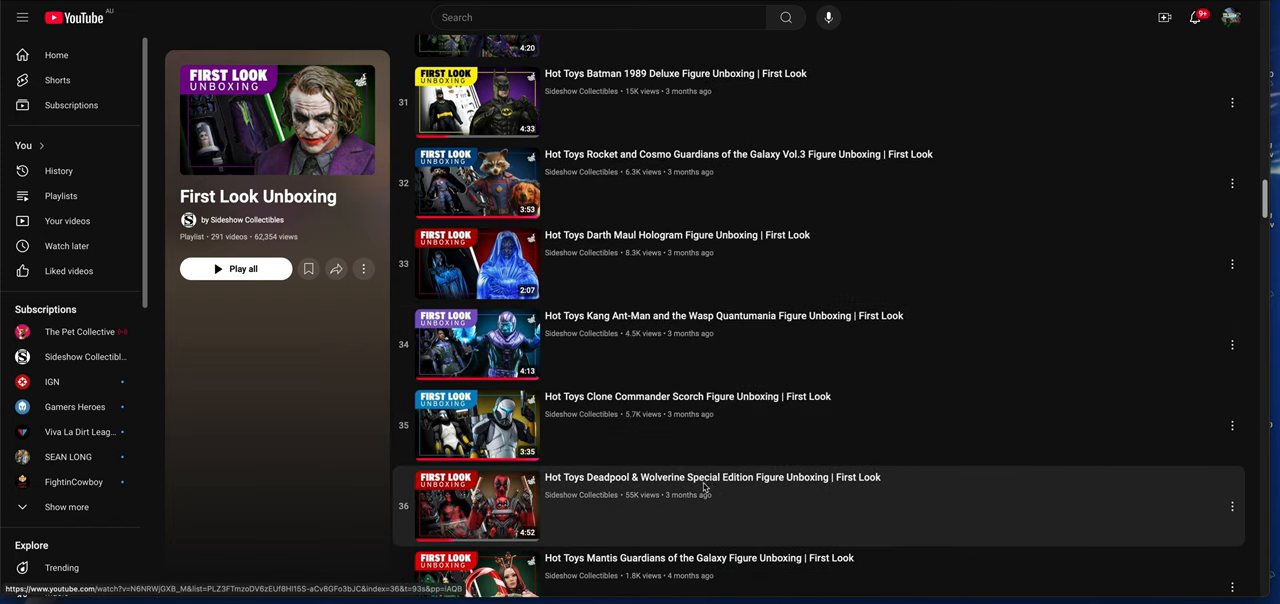
{"action": "scroll", "scroll_direction": "down", "scroll_amount": 3}
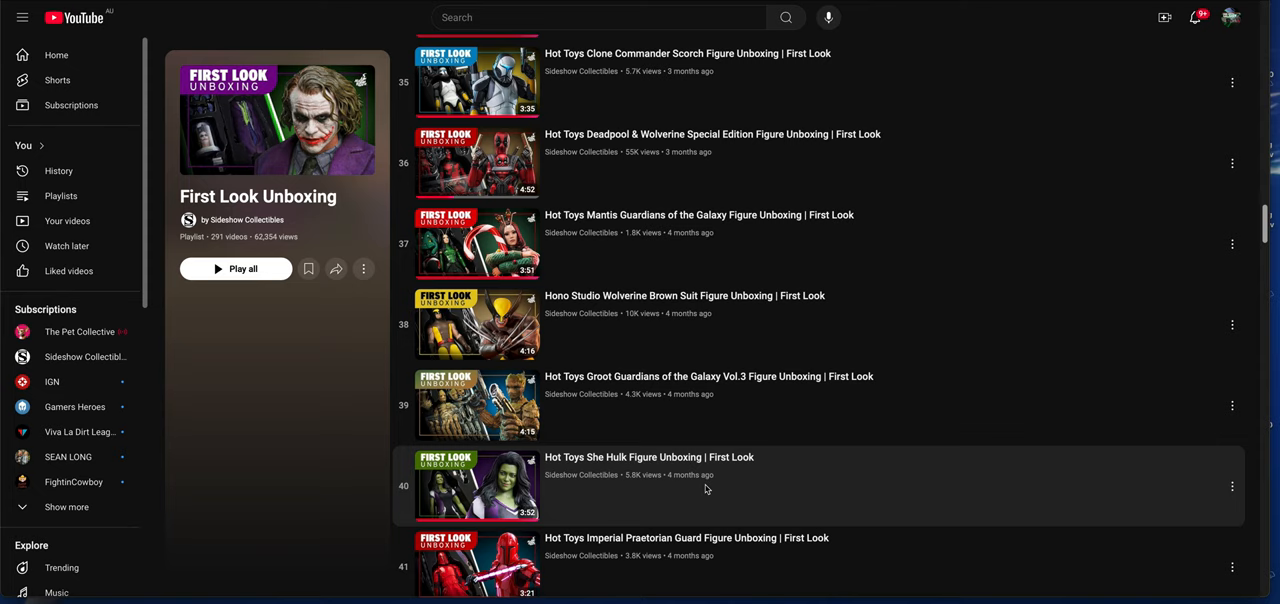
{"action": "mouse_move", "coordinate": [716, 492]}
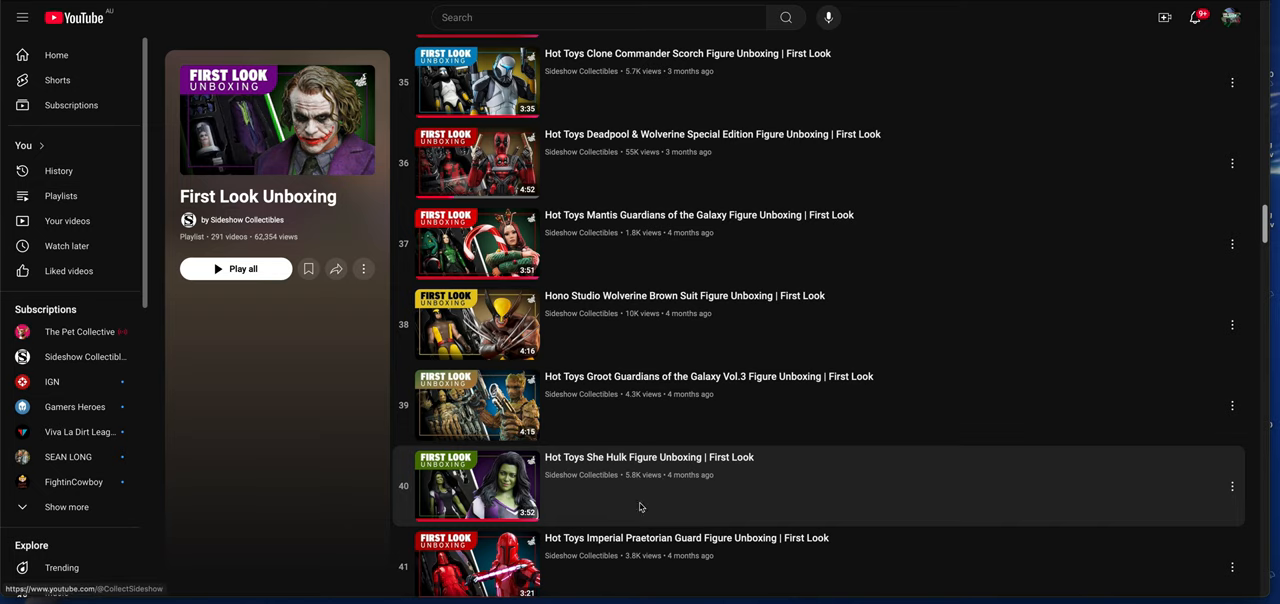
{"action": "mouse_move", "coordinate": [628, 488]}
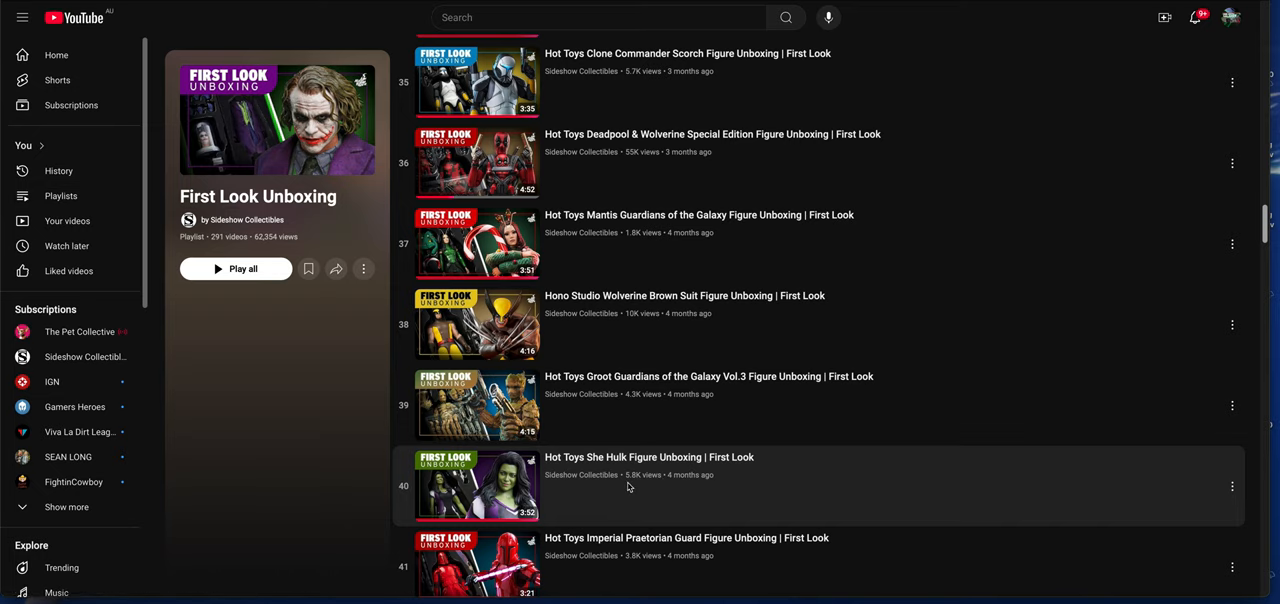
{"action": "scroll", "scroll_direction": "down", "scroll_amount": 3}
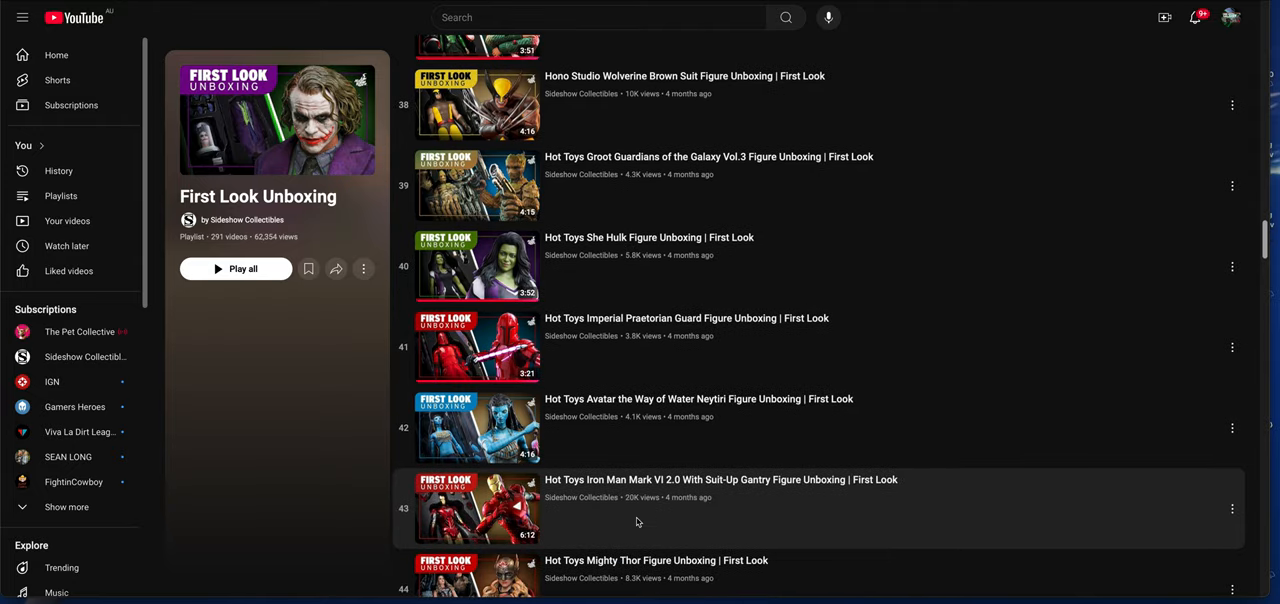
{"action": "scroll", "scroll_direction": "down", "scroll_amount": 3}
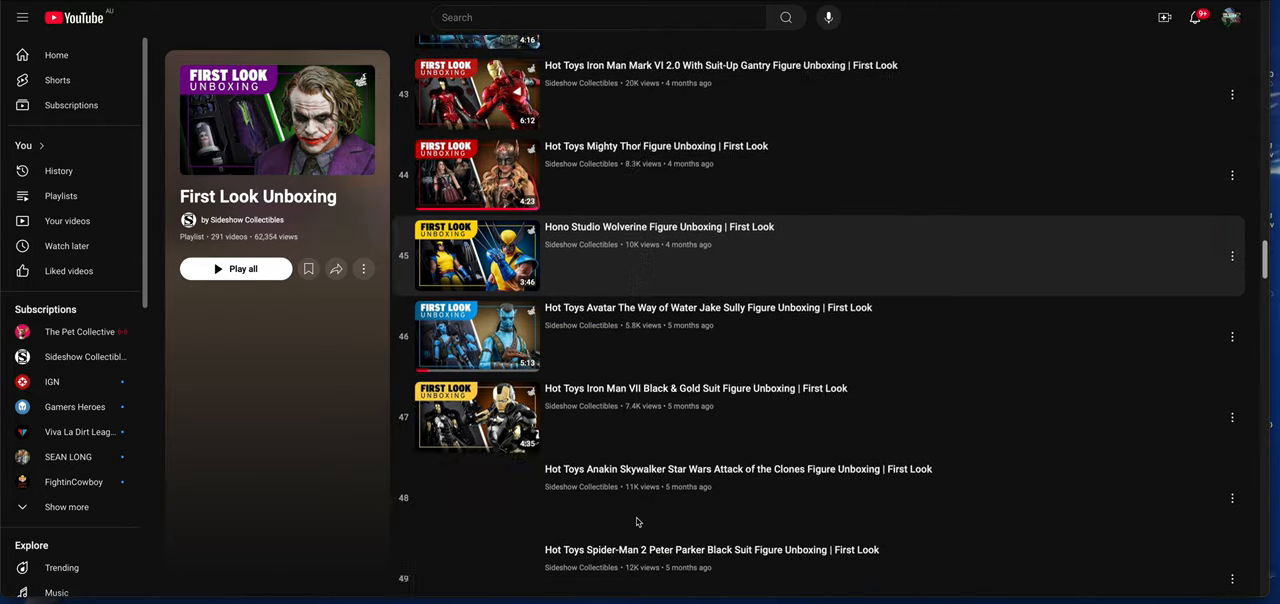
{"action": "scroll", "scroll_direction": "down", "scroll_amount": 3}
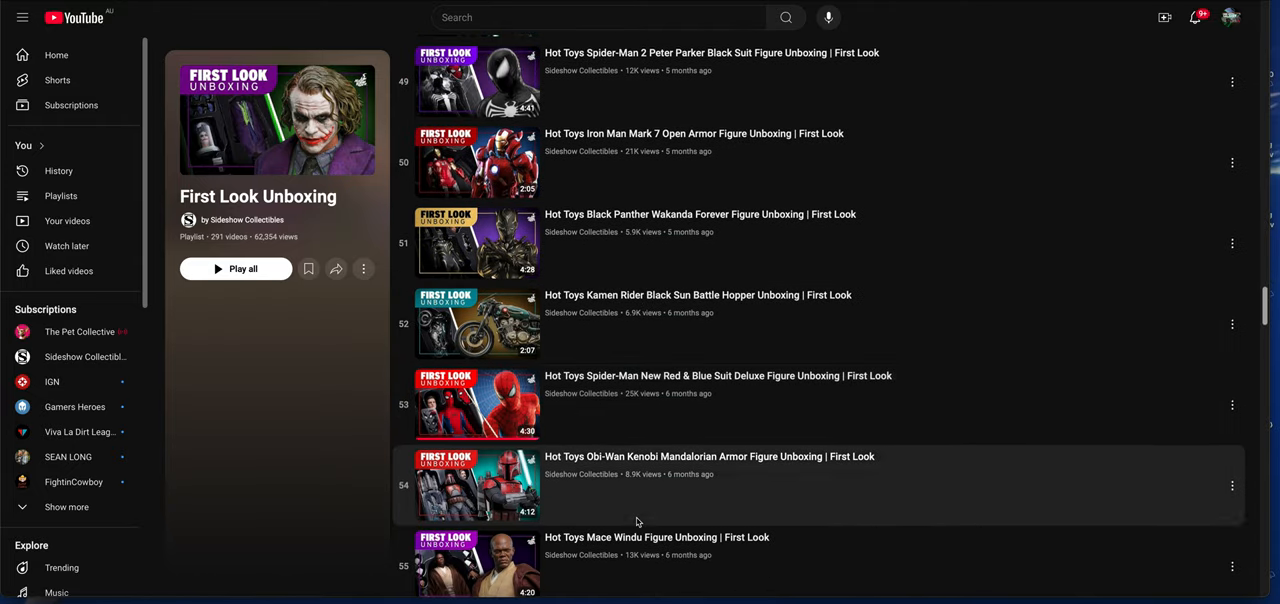
{"action": "scroll", "scroll_direction": "down", "scroll_amount": 3}
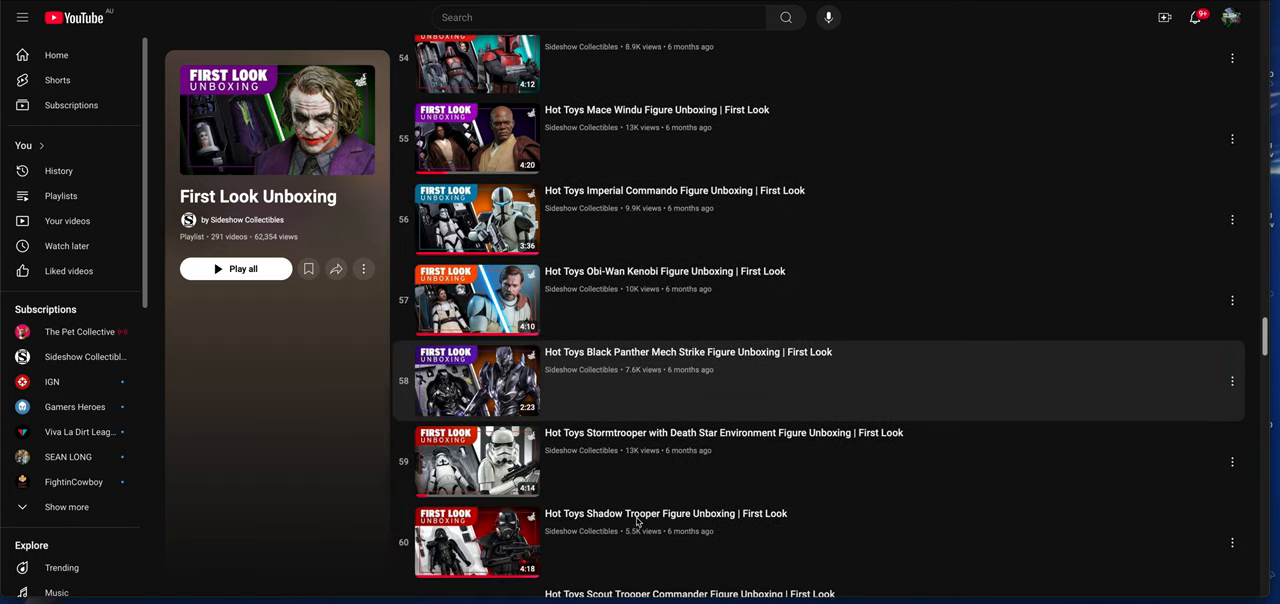
{"action": "scroll", "scroll_direction": "down", "scroll_amount": 3}
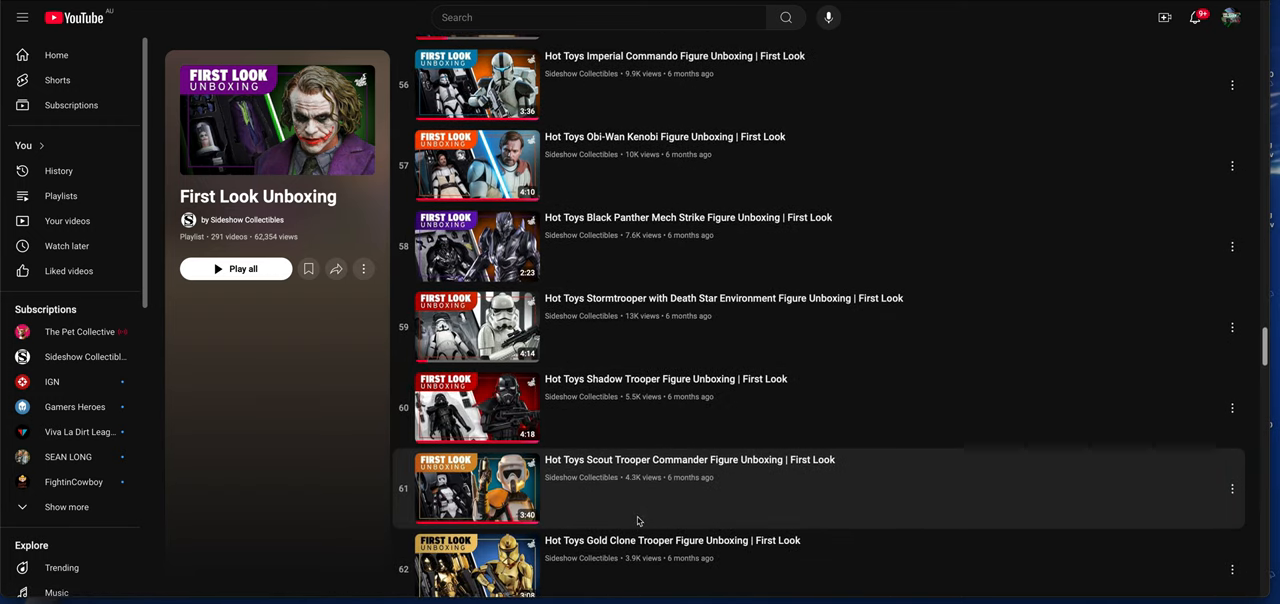
{"action": "scroll", "scroll_direction": "down", "scroll_amount": 3}
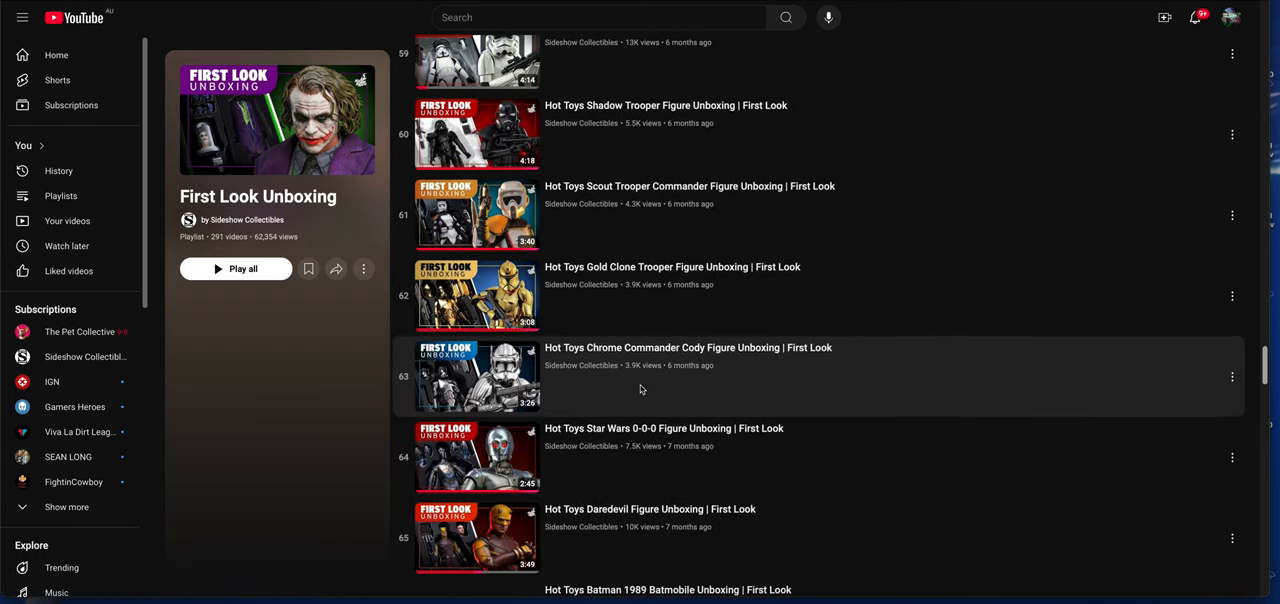
{"action": "scroll", "scroll_direction": "down", "scroll_amount": 3}
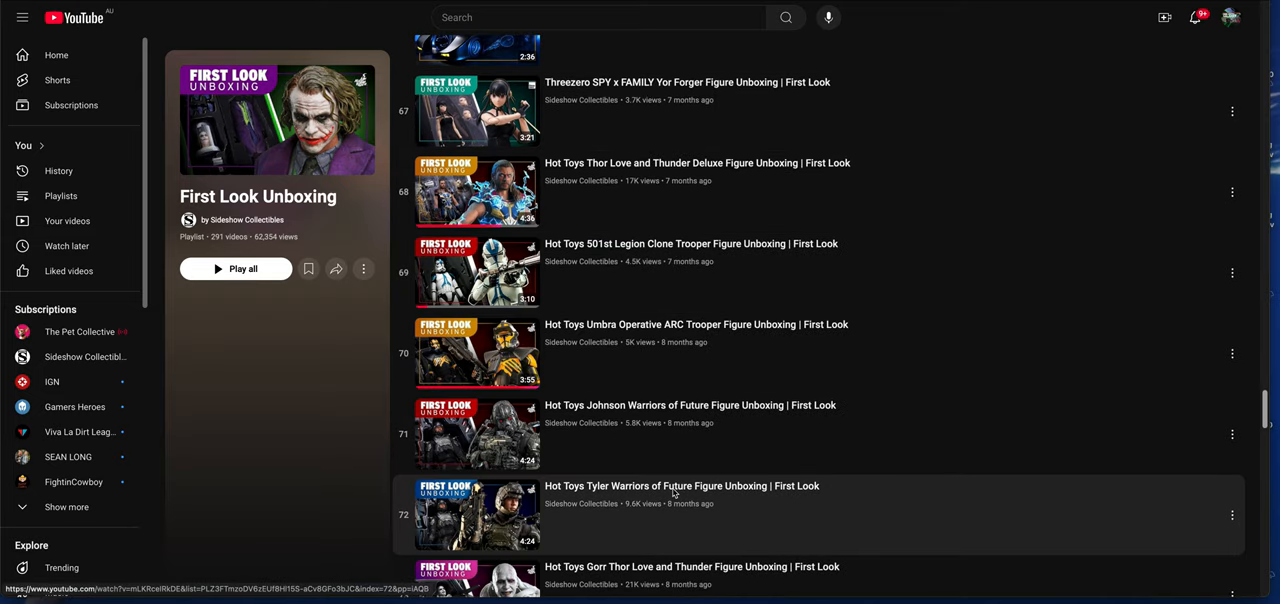
{"action": "scroll", "scroll_direction": "down", "scroll_amount": 3}
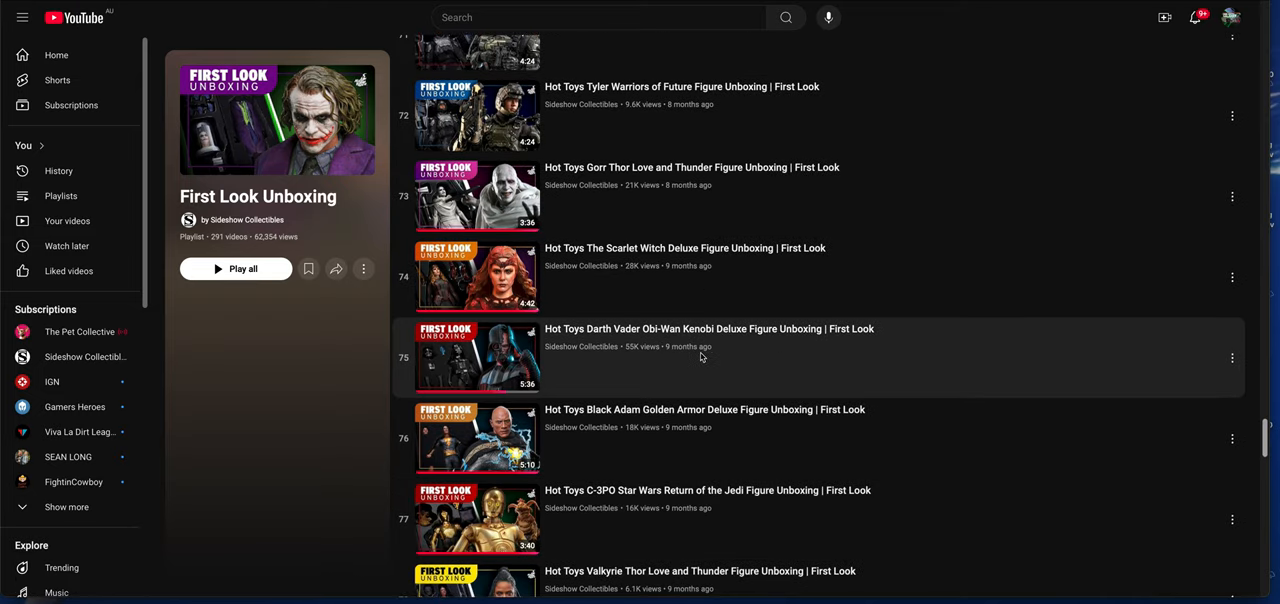
{"action": "scroll", "scroll_direction": "down", "scroll_amount": 3}
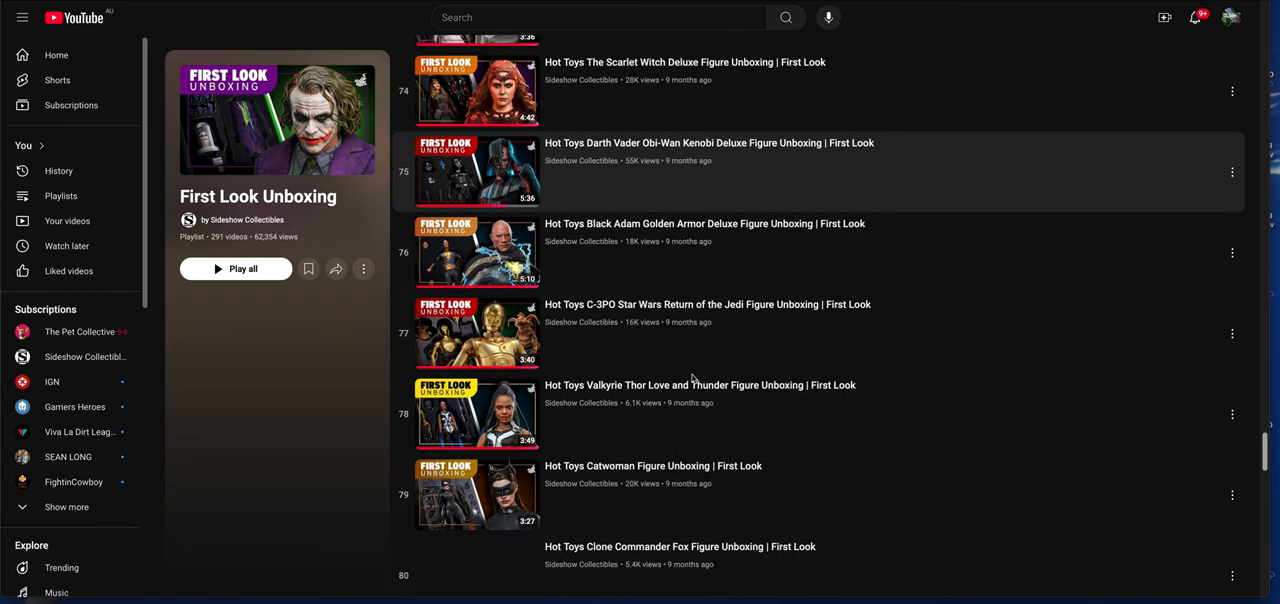
{"action": "scroll", "scroll_direction": "down", "scroll_amount": 3}
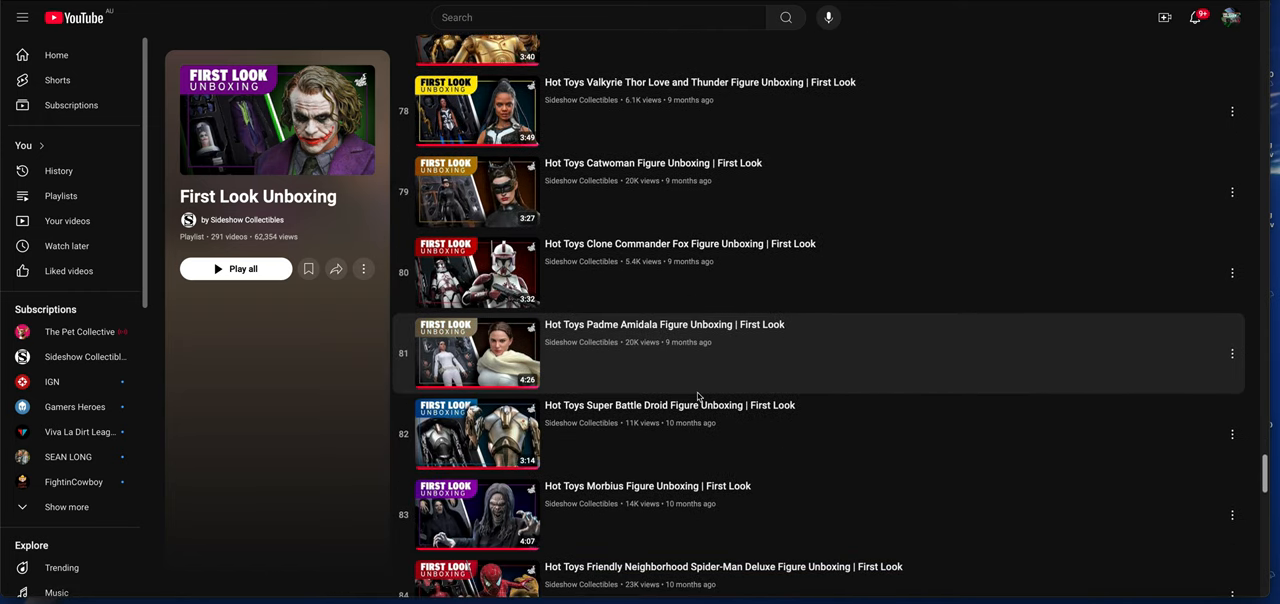
{"action": "scroll", "scroll_direction": "down", "scroll_amount": 3}
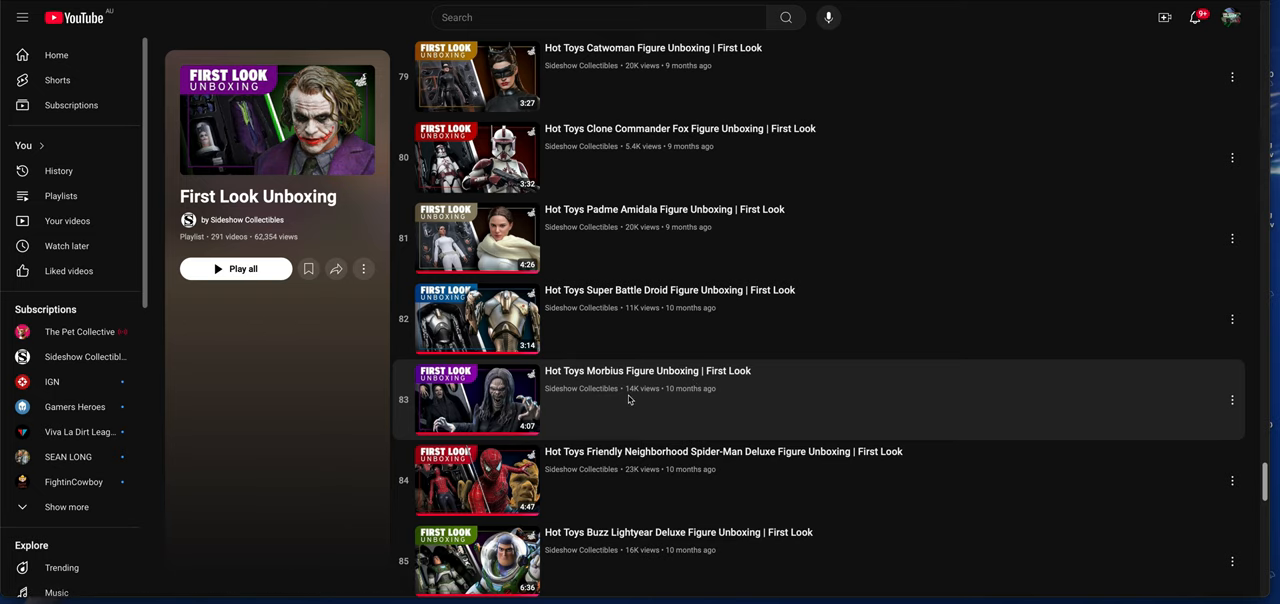
{"action": "scroll", "scroll_direction": "down", "scroll_amount": 3}
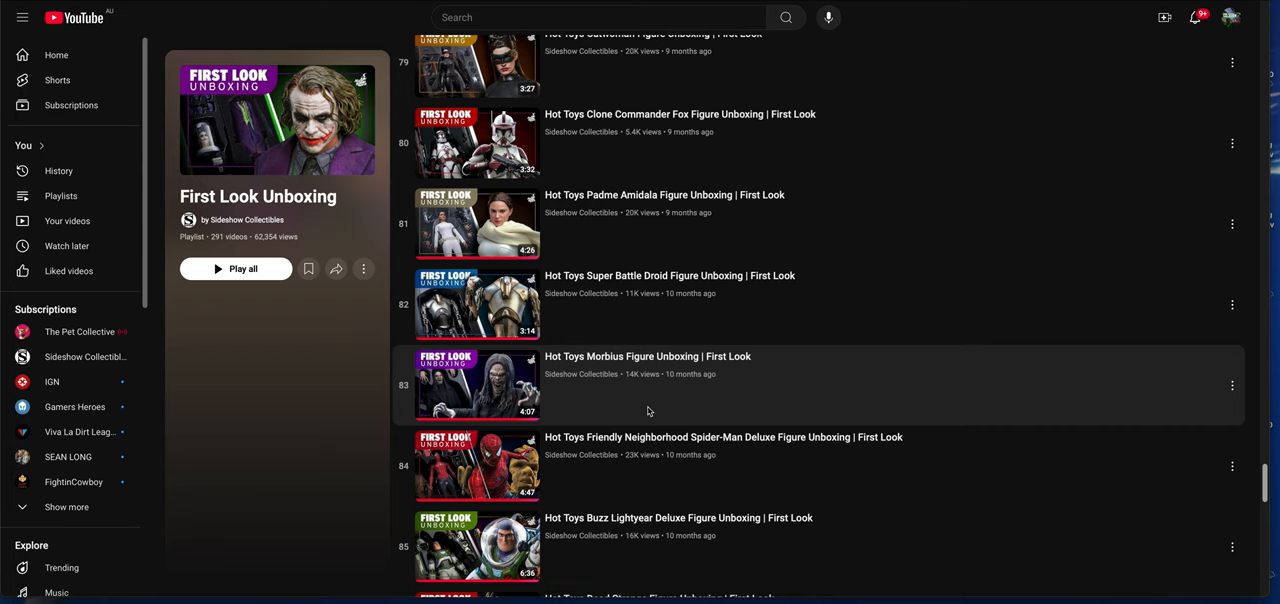
{"action": "scroll", "scroll_direction": "down", "scroll_amount": 3}
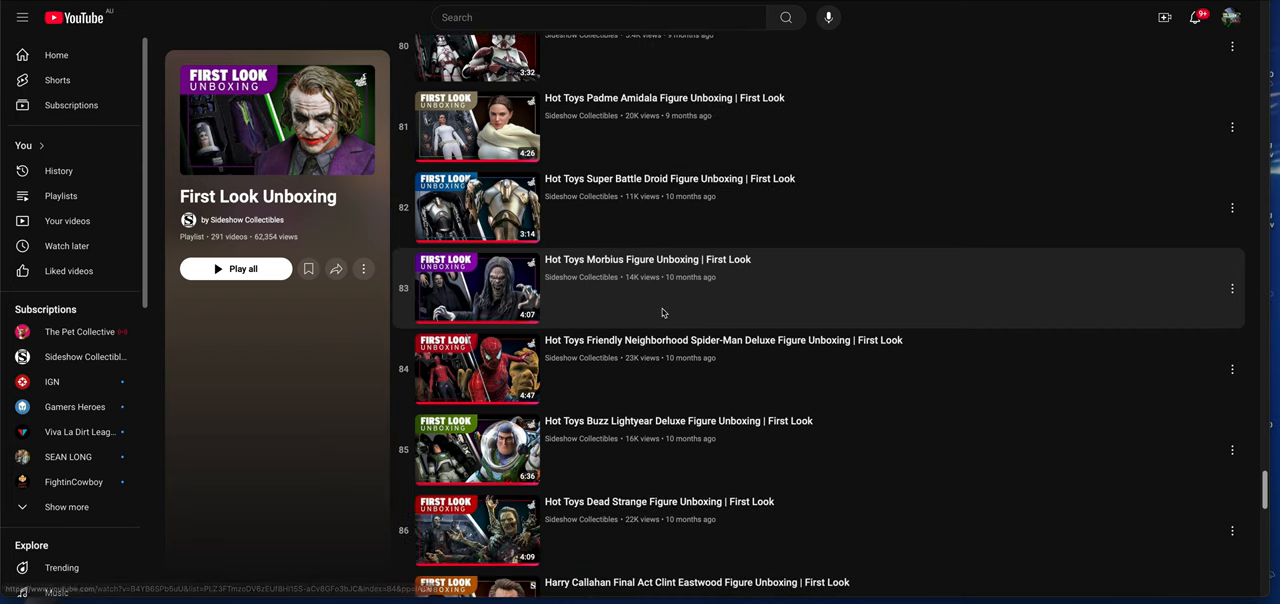
{"action": "mouse_move", "coordinate": [664, 294]}
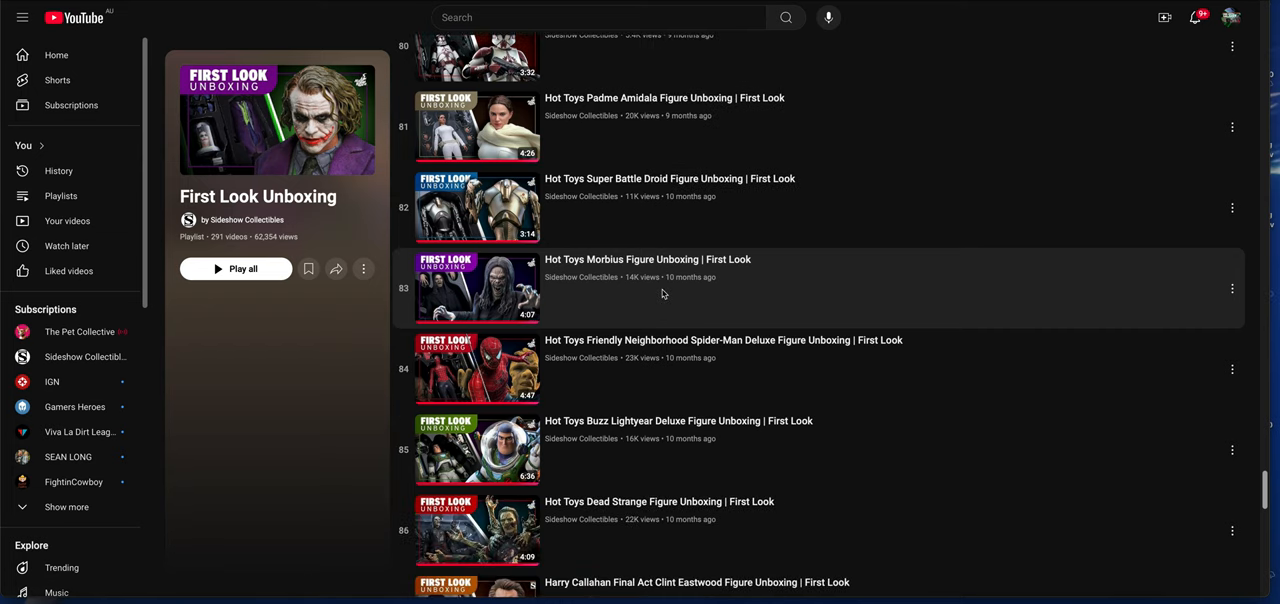
{"action": "scroll", "scroll_direction": "down", "scroll_amount": 3}
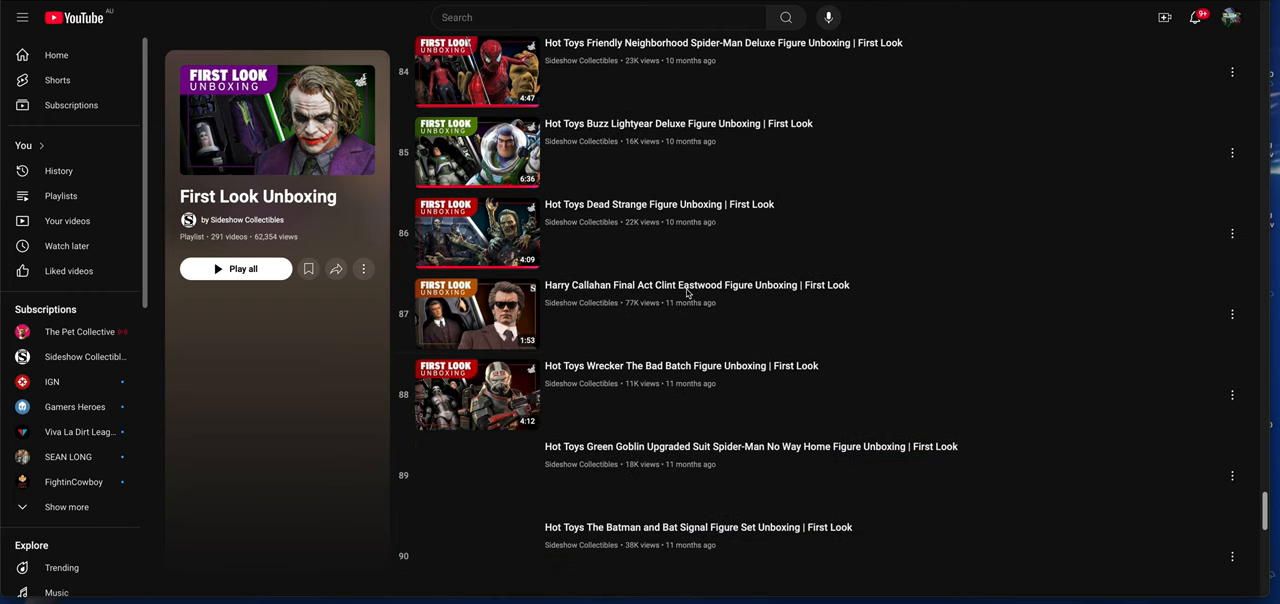
{"action": "scroll", "scroll_direction": "down", "scroll_amount": 3}
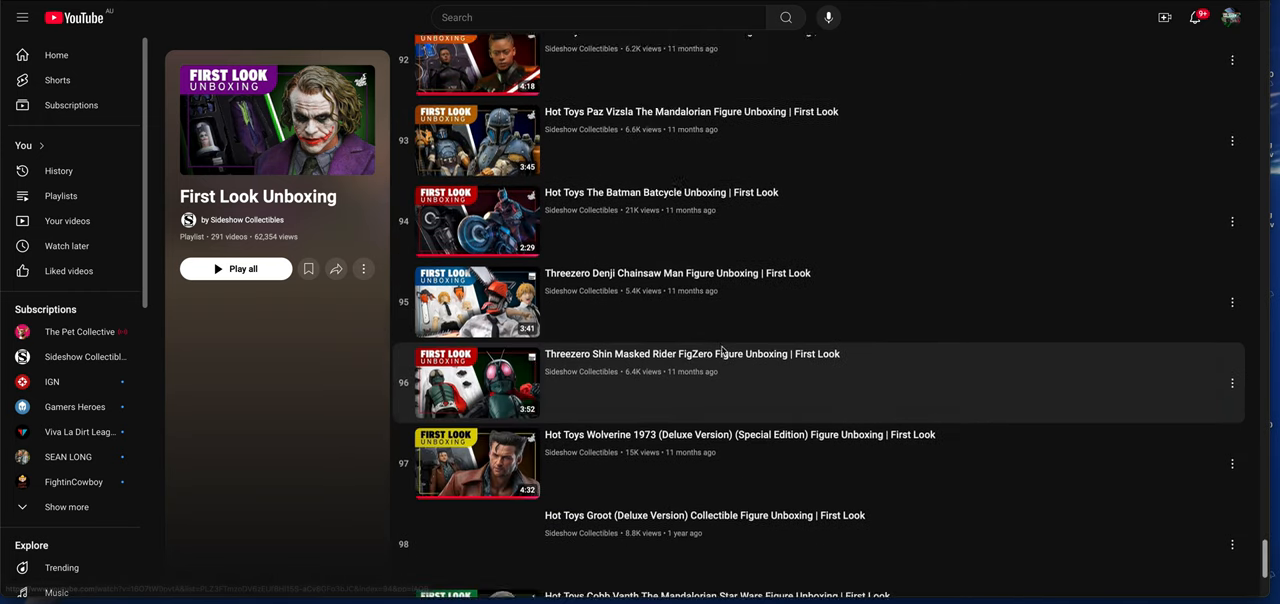
{"action": "scroll", "scroll_direction": "down", "scroll_amount": 3}
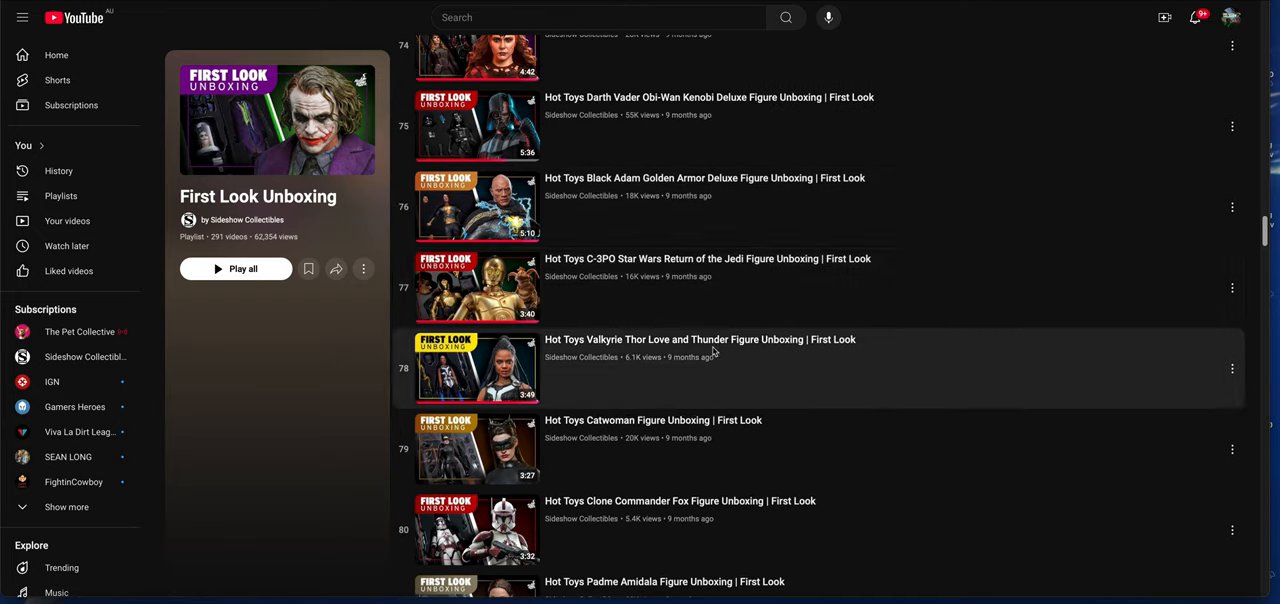
{"action": "mouse_move", "coordinate": [682, 292]}
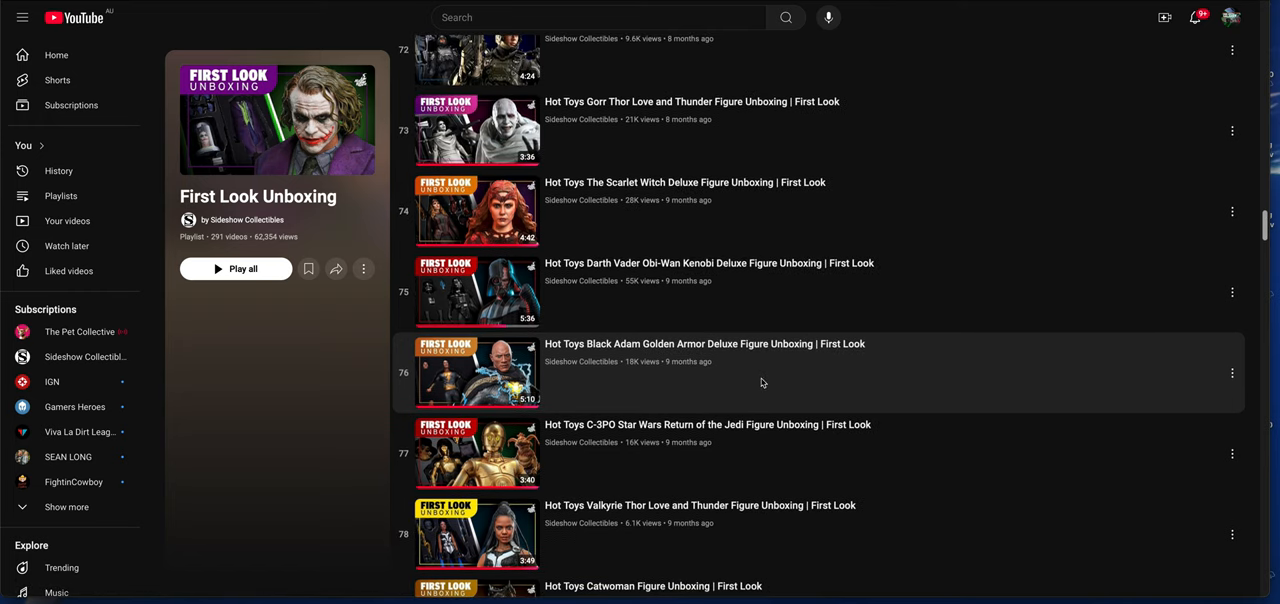
{"action": "scroll", "scroll_direction": "down", "scroll_amount": 3}
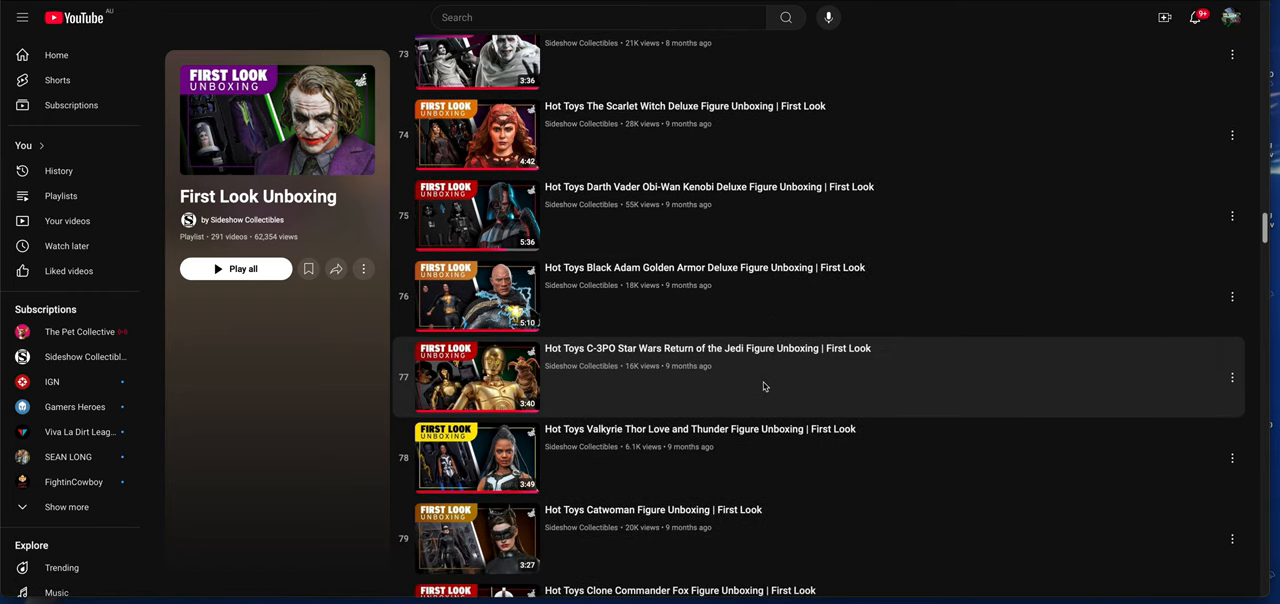
{"action": "scroll", "scroll_direction": "up", "scroll_amount": 3}
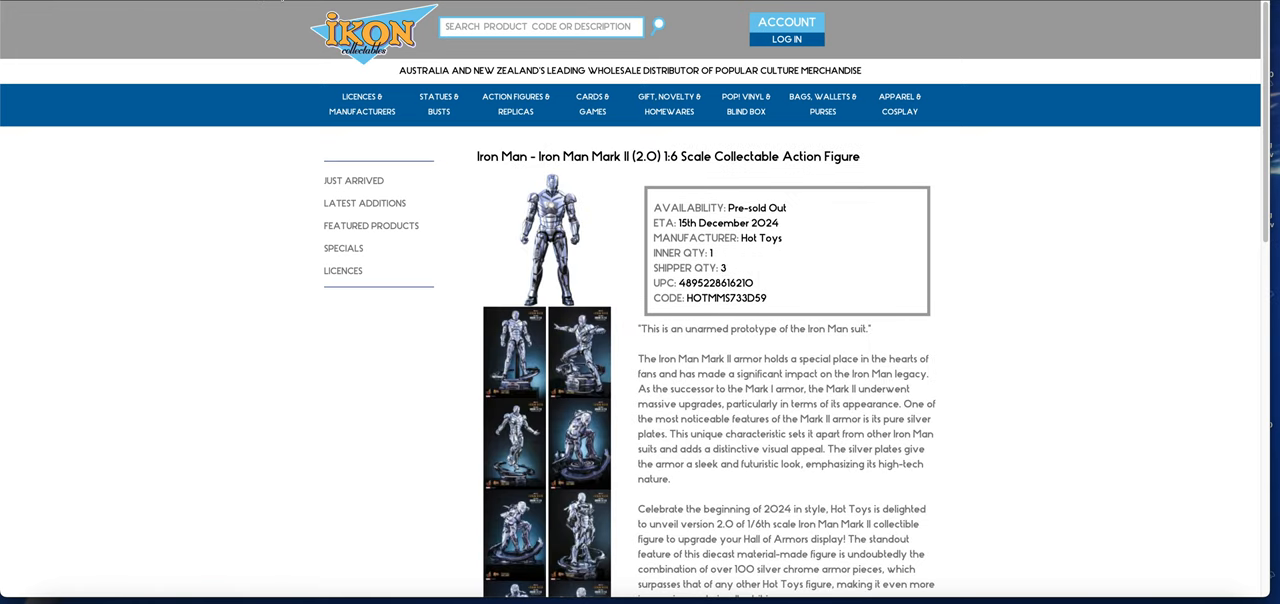
{"action": "mouse_move", "coordinate": [486, 200]}
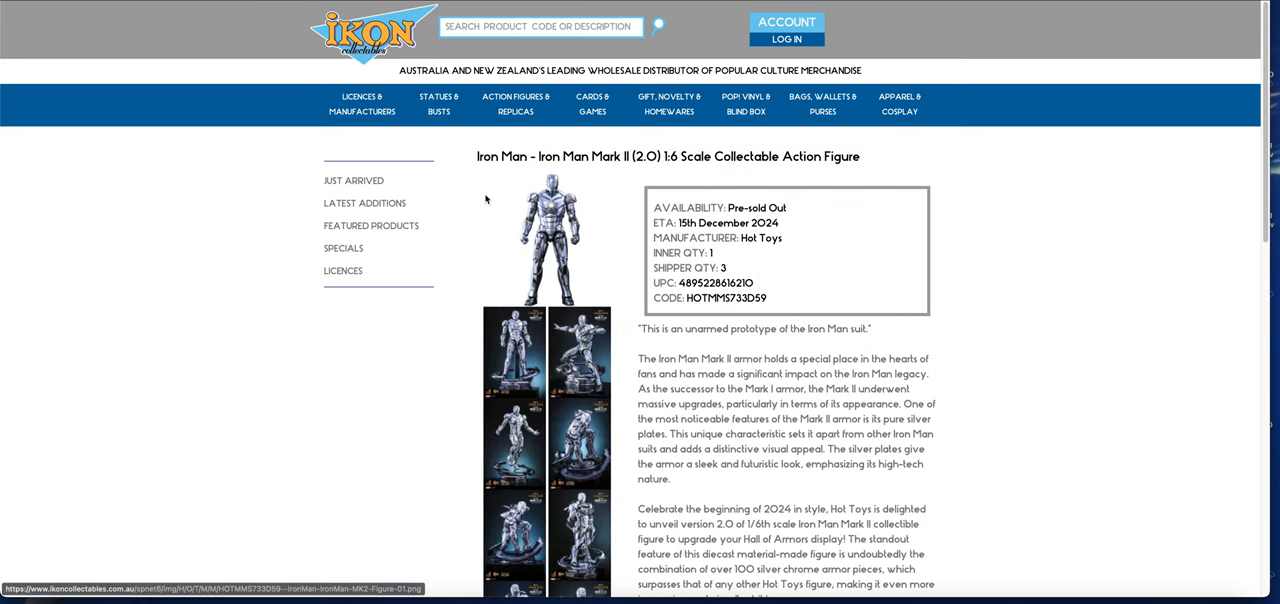
{"action": "mouse_move", "coordinate": [280, 10]}
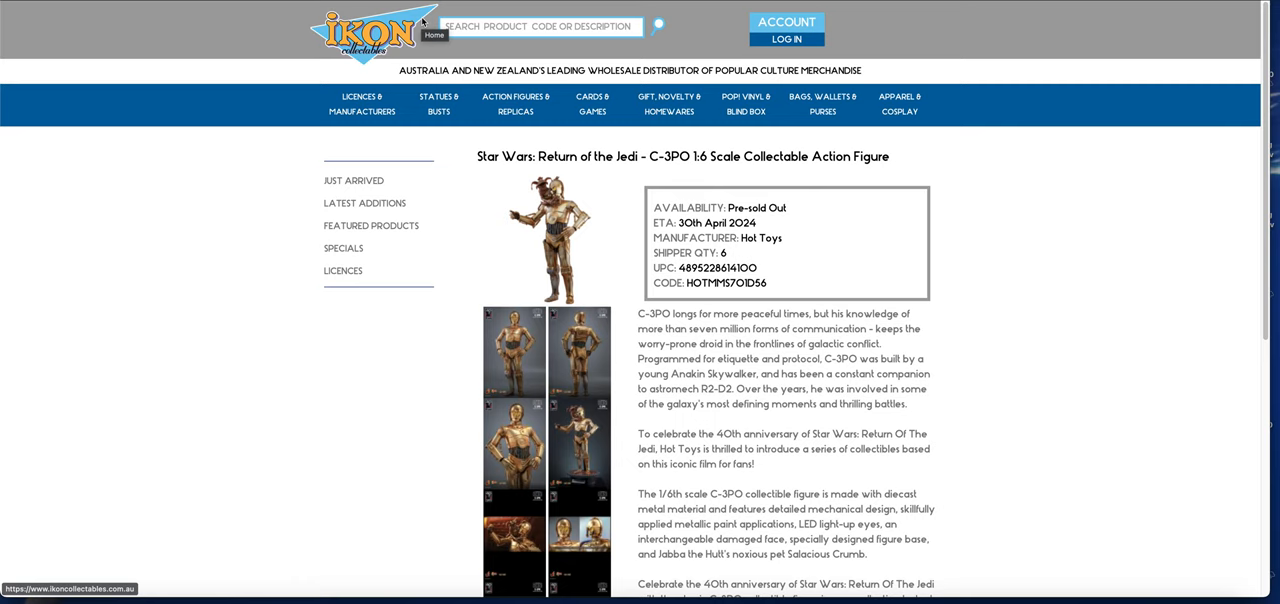
{"action": "mouse_move", "coordinate": [434, 20]}
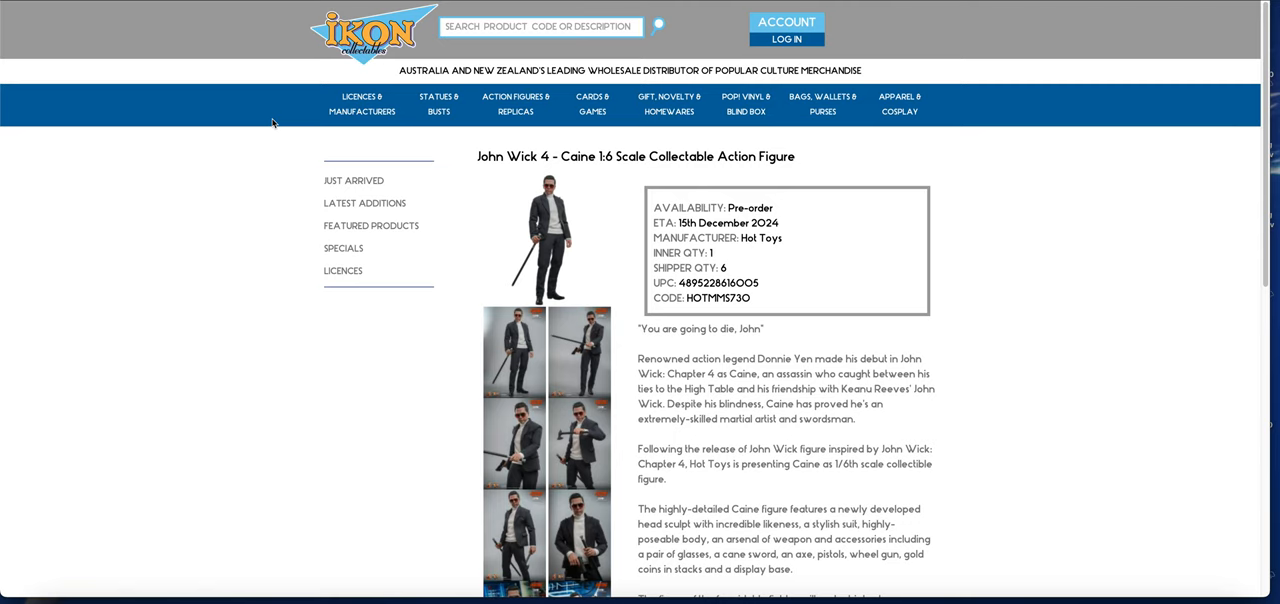
{"action": "mouse_move", "coordinate": [240, 204]}
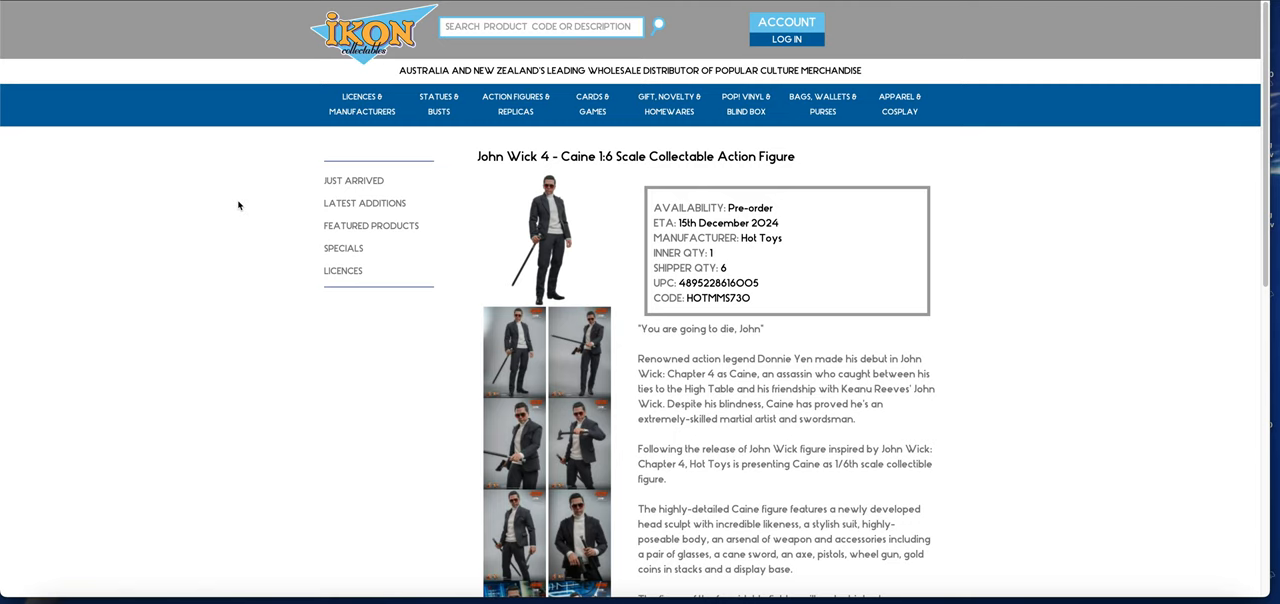
{"action": "mouse_move", "coordinate": [188, 194]}
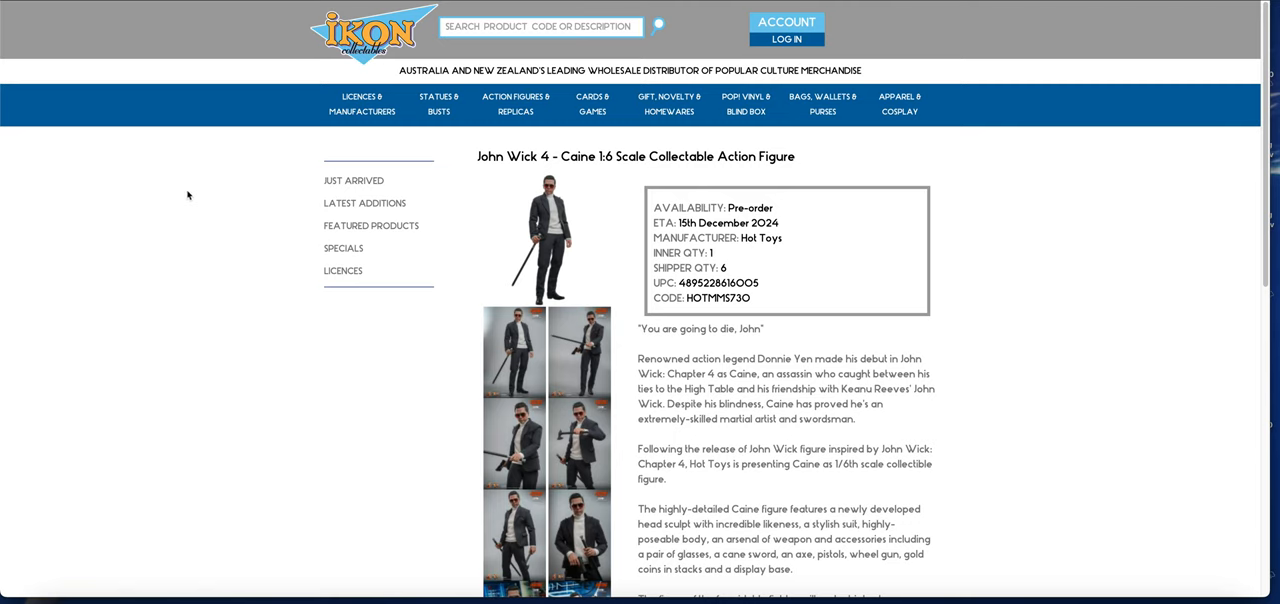
{"action": "mouse_move", "coordinate": [184, 196]}
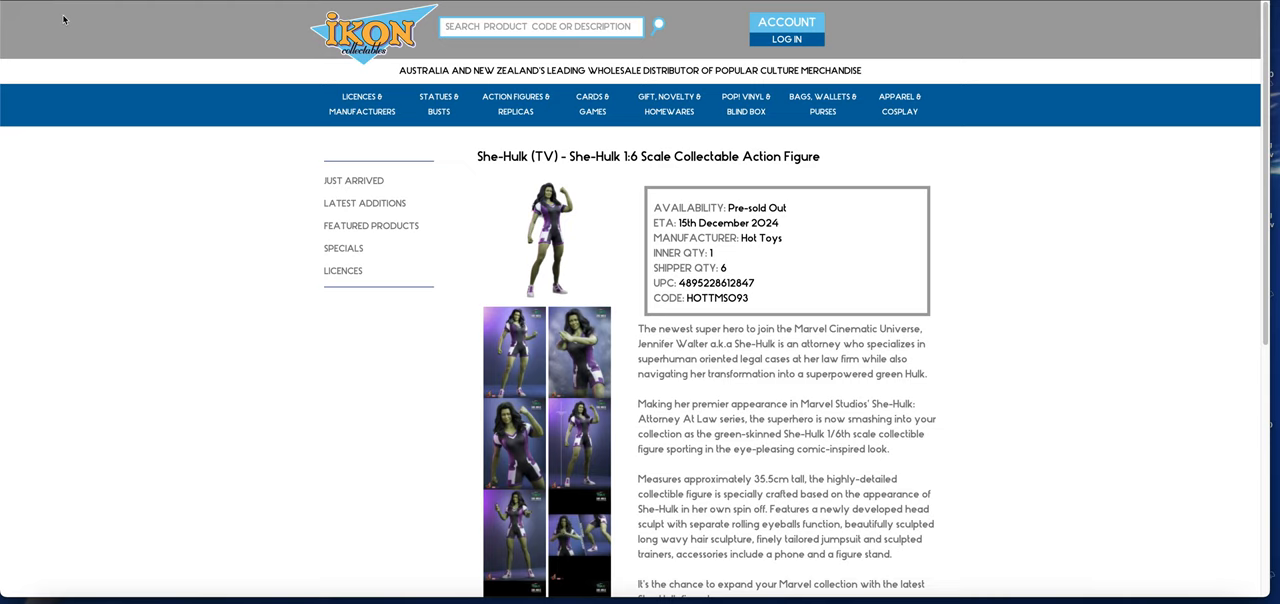
{"action": "mouse_move", "coordinate": [70, 150]}
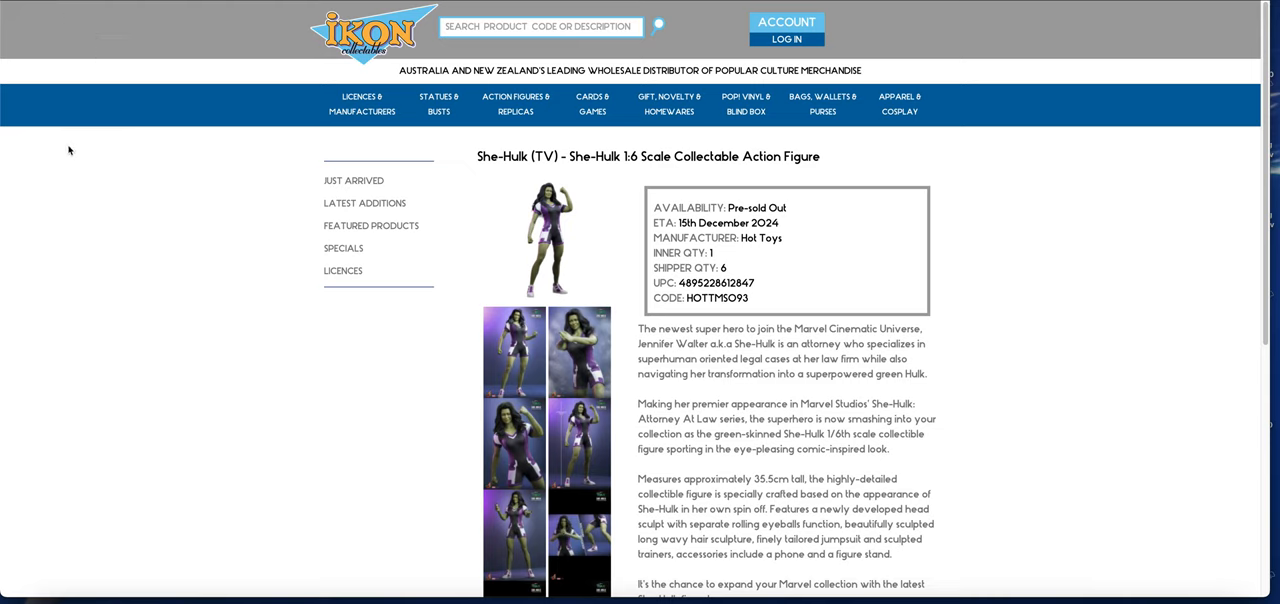
{"action": "mouse_move", "coordinate": [88, 8]}
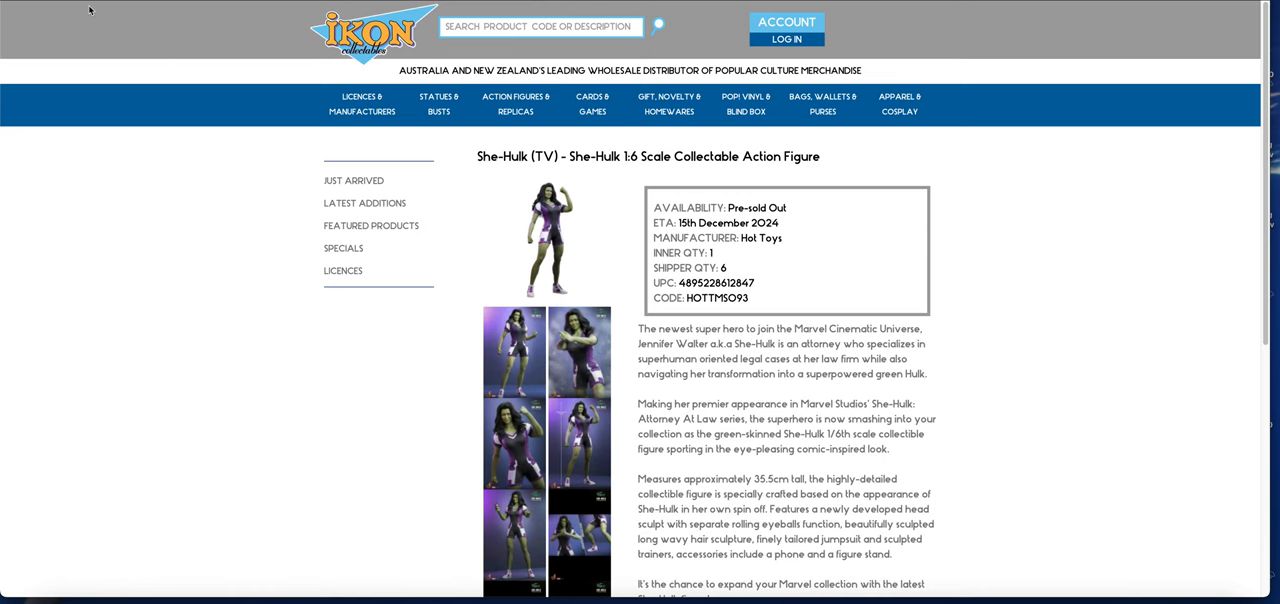
{"action": "mouse_move", "coordinate": [108, 34]}
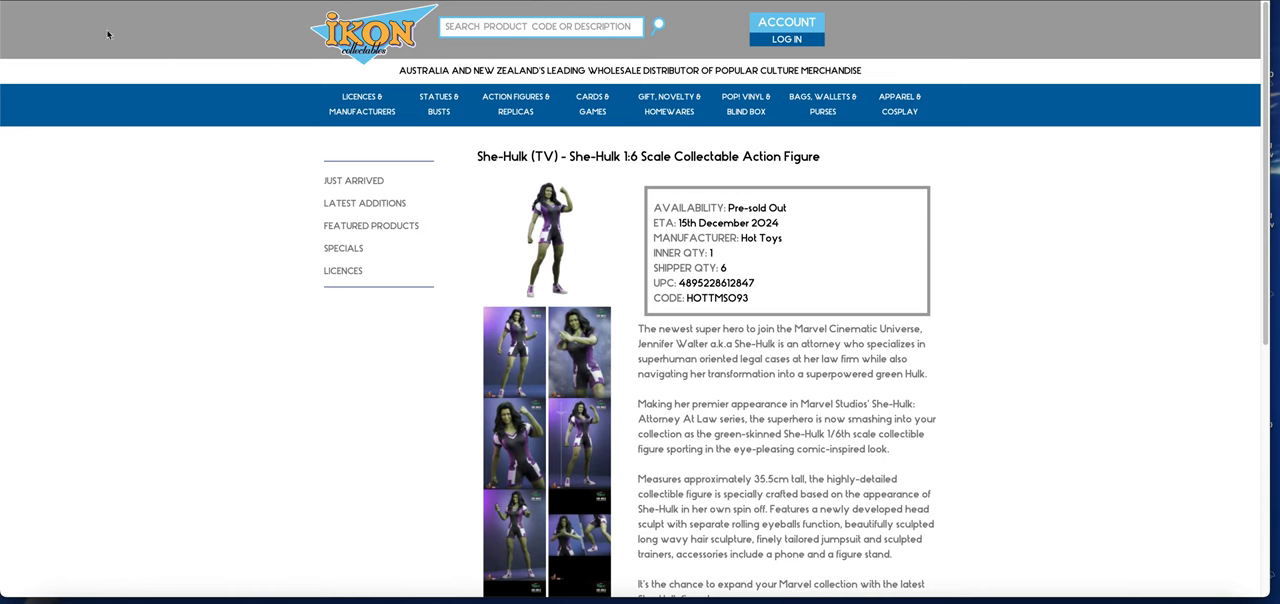
{"action": "mouse_move", "coordinate": [192, 232]}
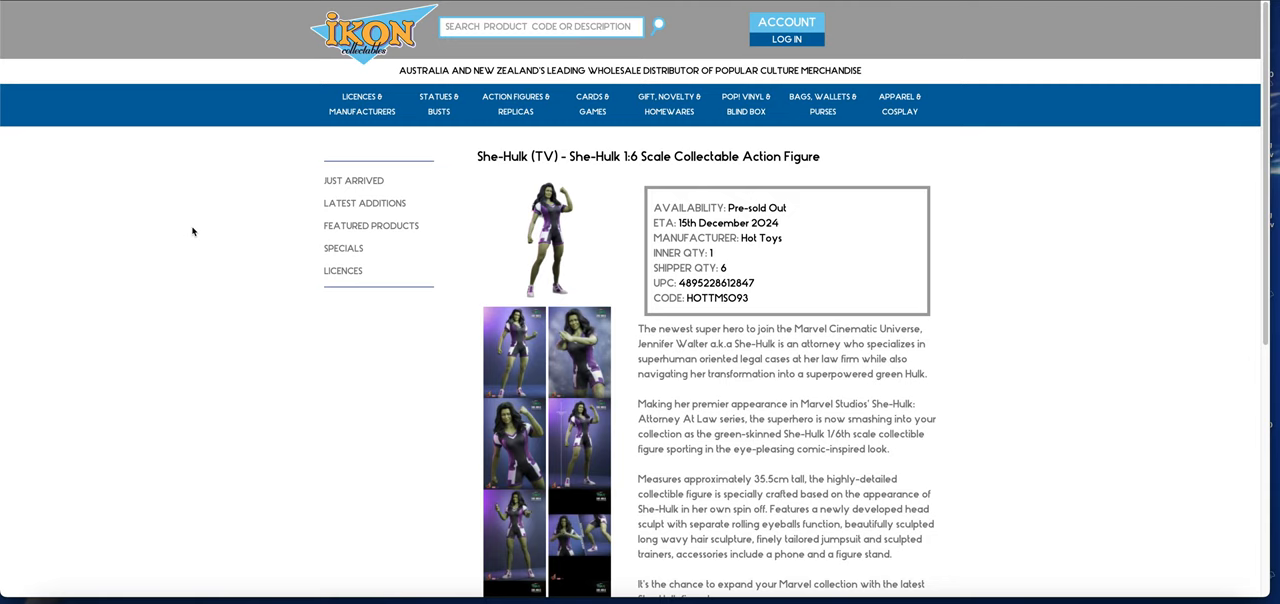
{"action": "mouse_move", "coordinate": [152, 240]}
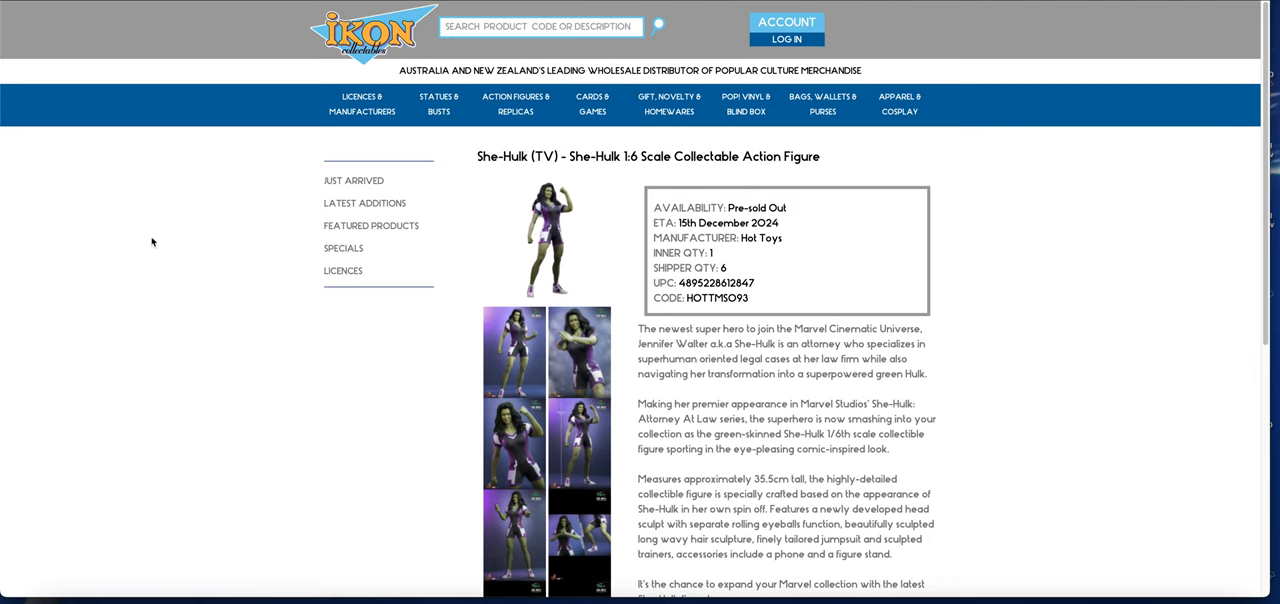